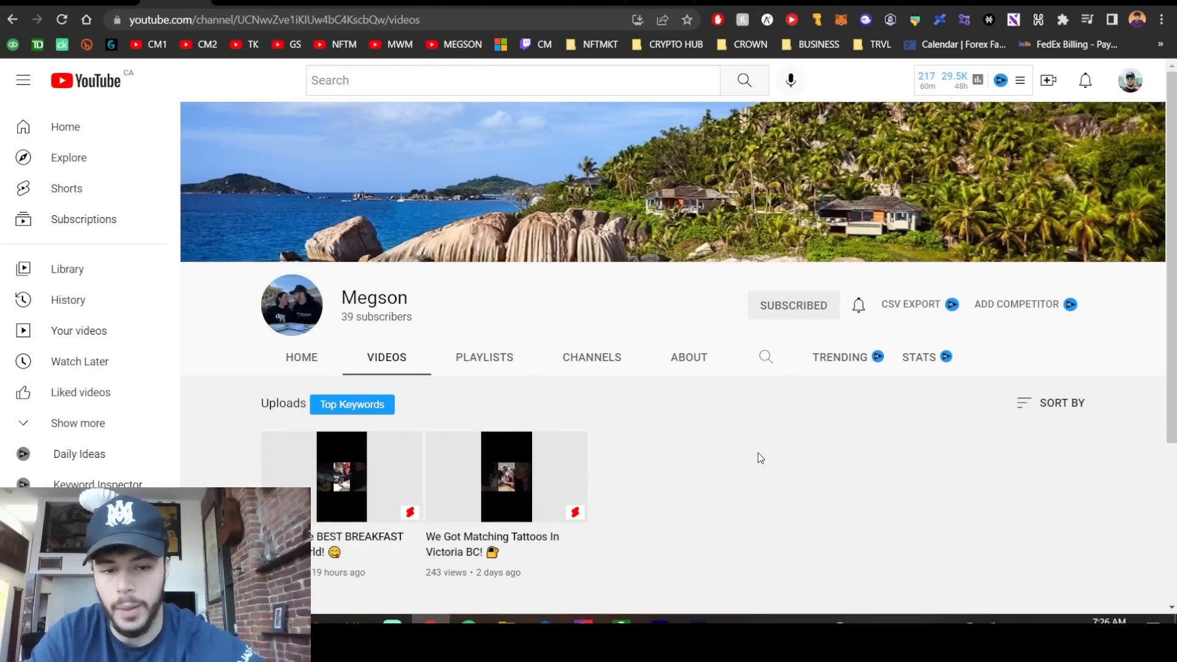
- Scroll to Crypto Mason's My Other Channels carousel and page through the remaining channels
scroll(down, 3)
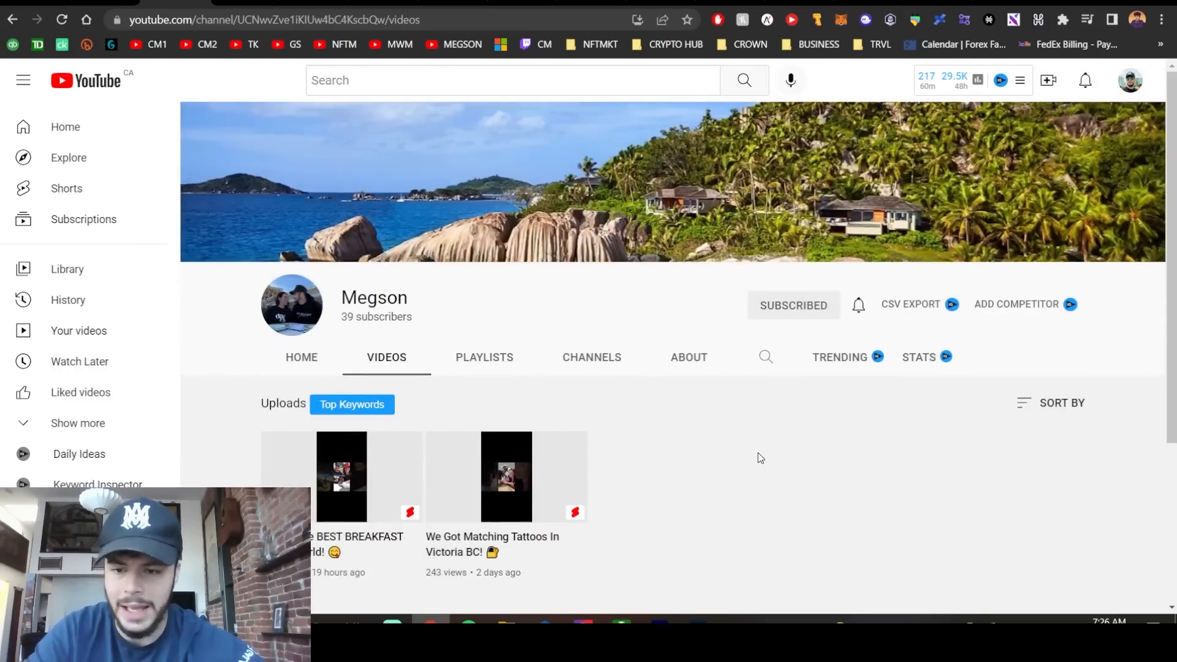
mouse_move(272, 62)
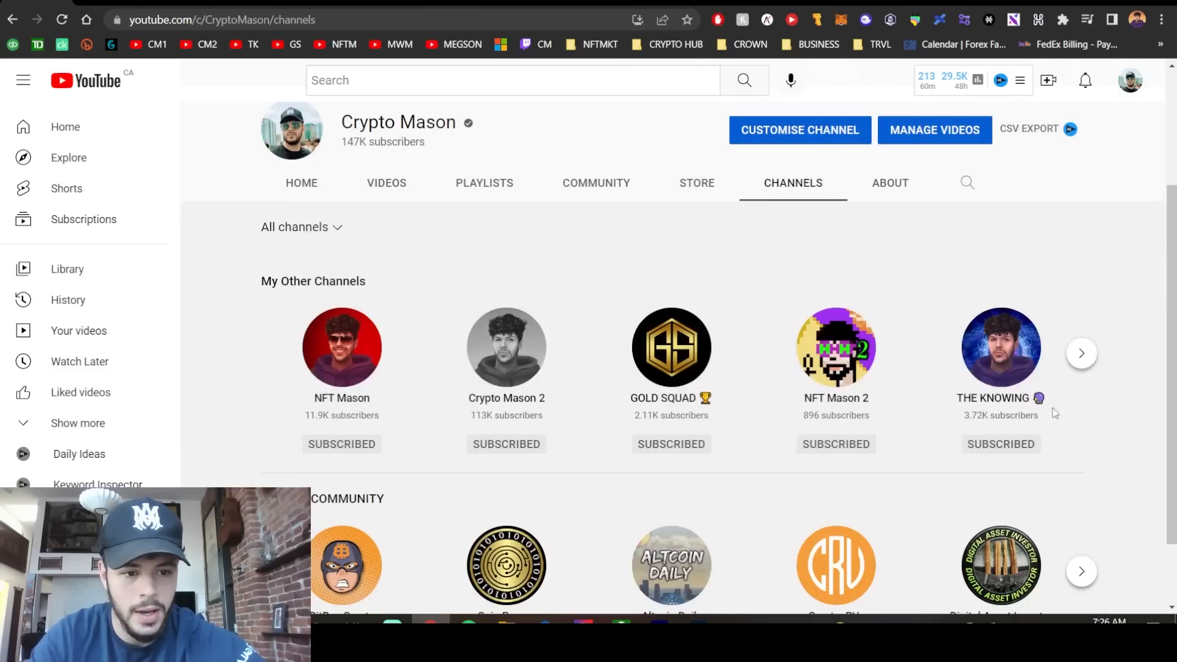
click(1081, 353)
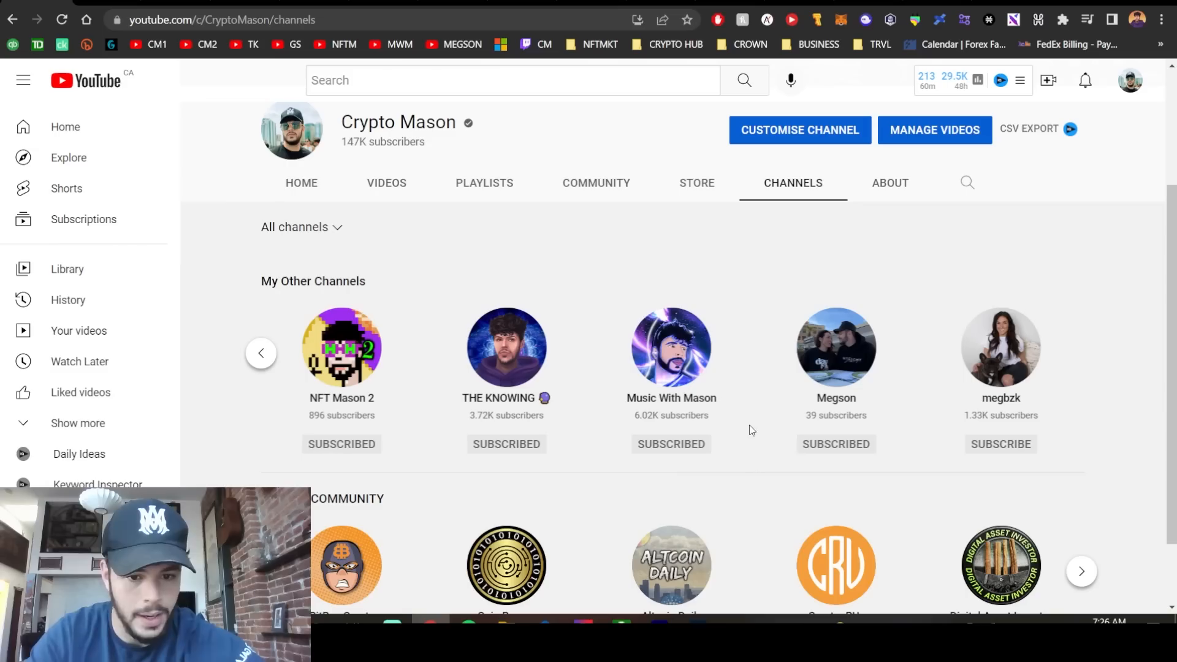
click(261, 353)
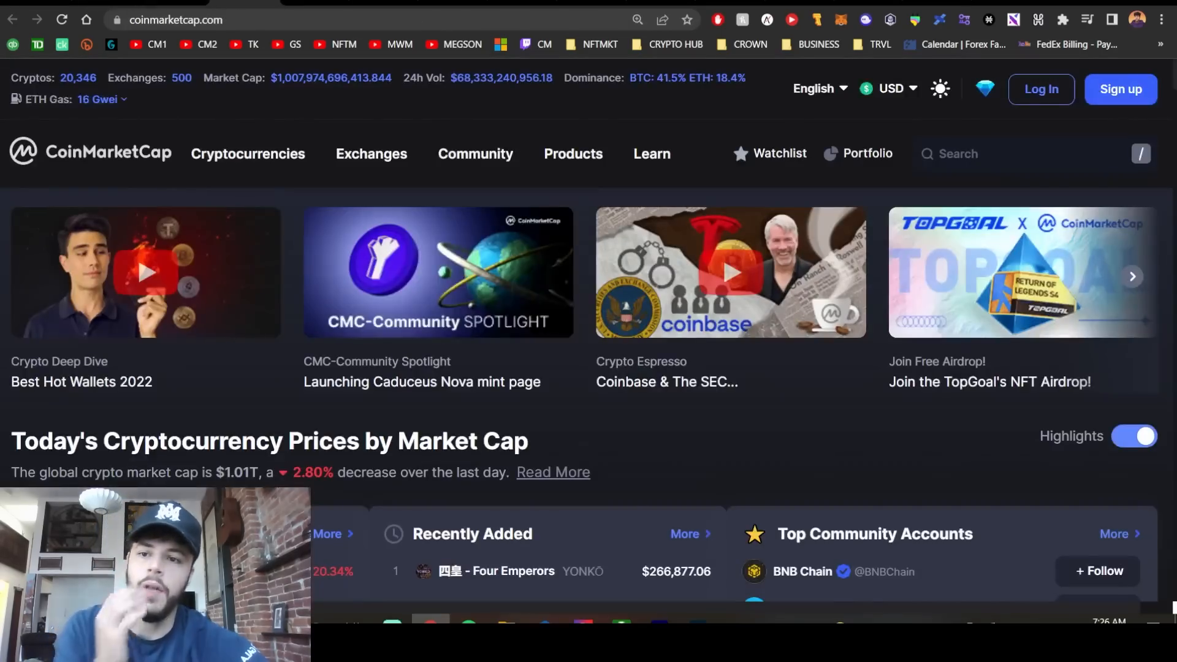
- Scroll through CoinMarketCap's Today's Cryptocurrency Prices table of top coins
scroll(down, 3)
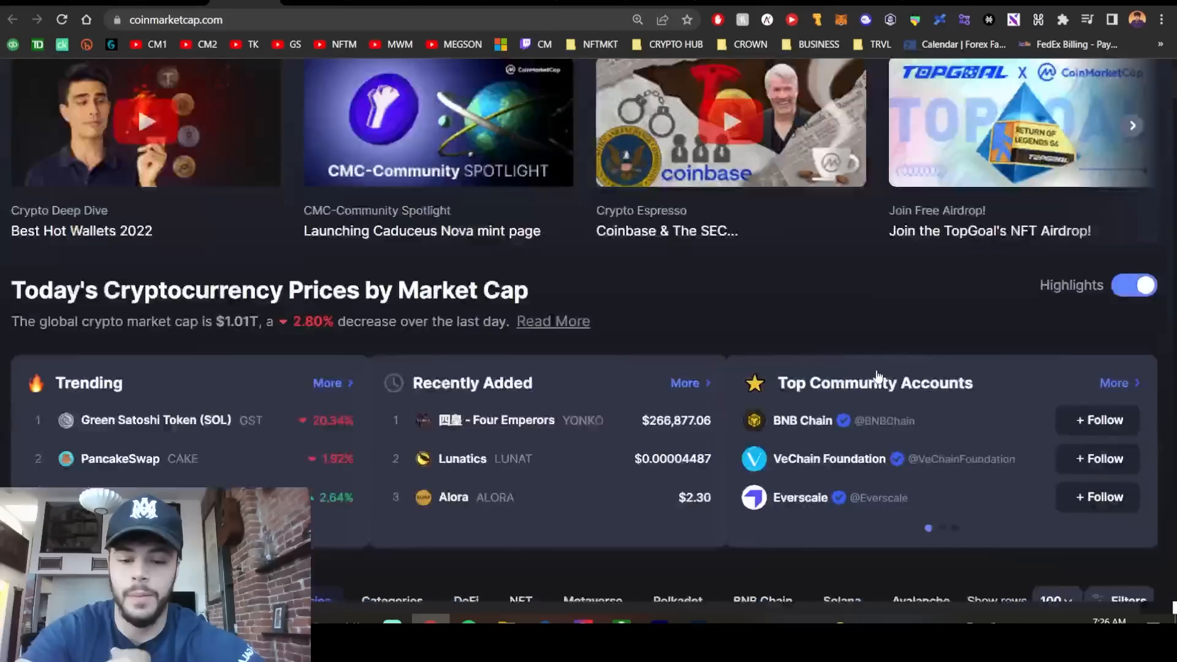
scroll(down, 3)
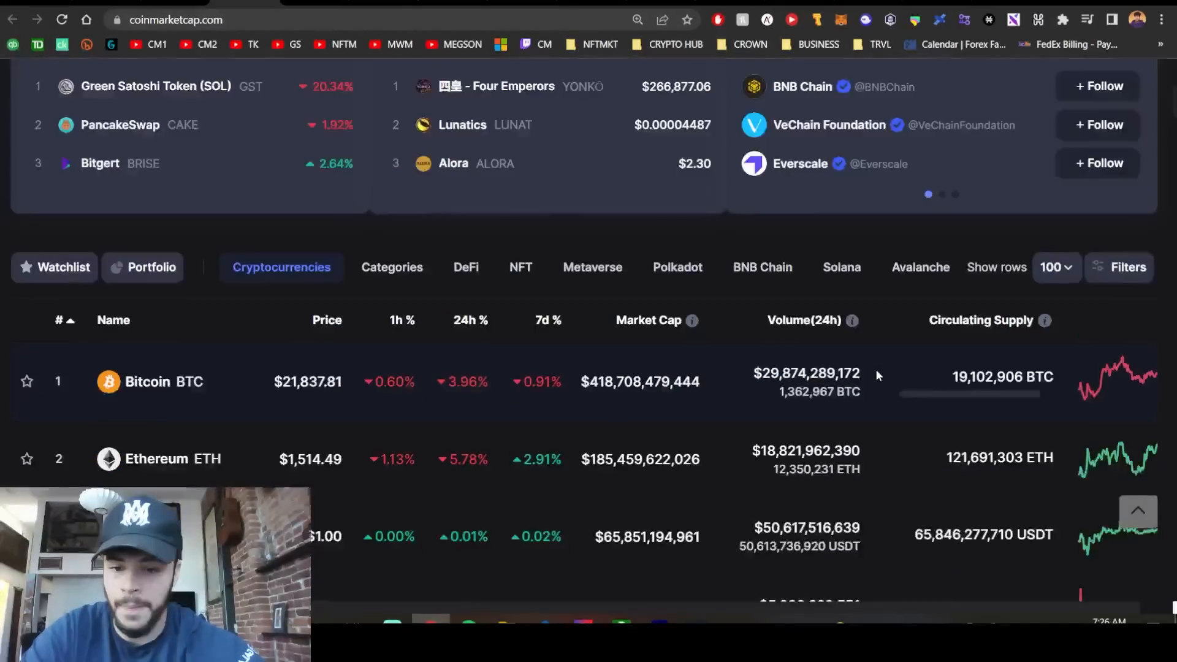
scroll(down, 3)
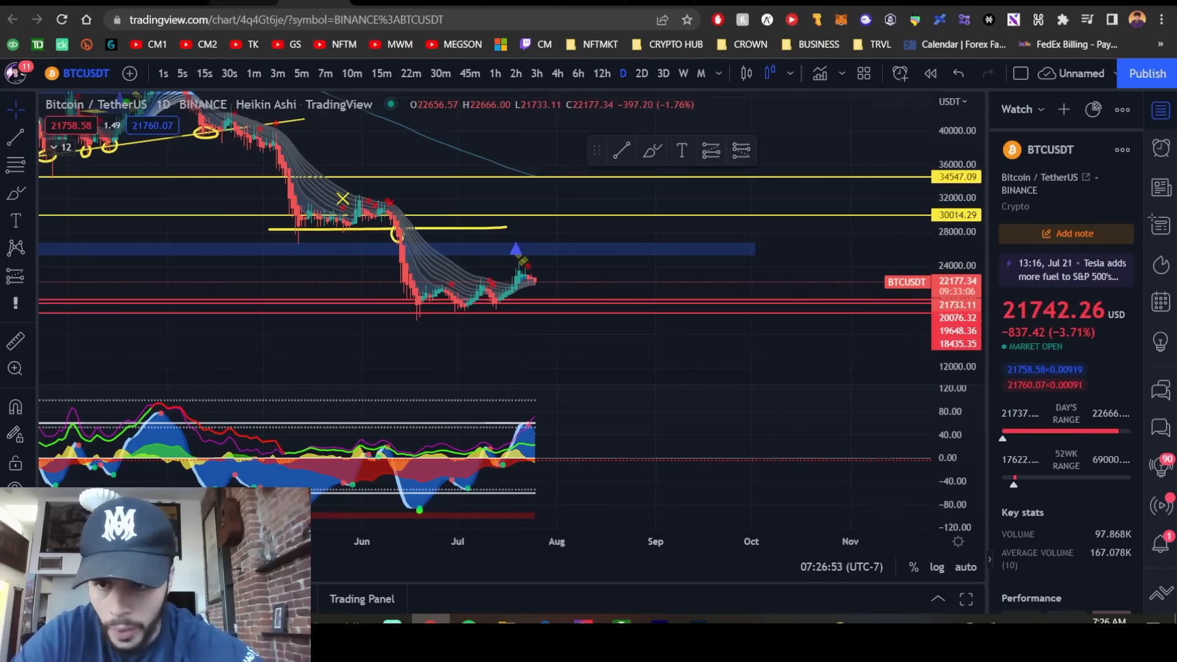
click(177, 20)
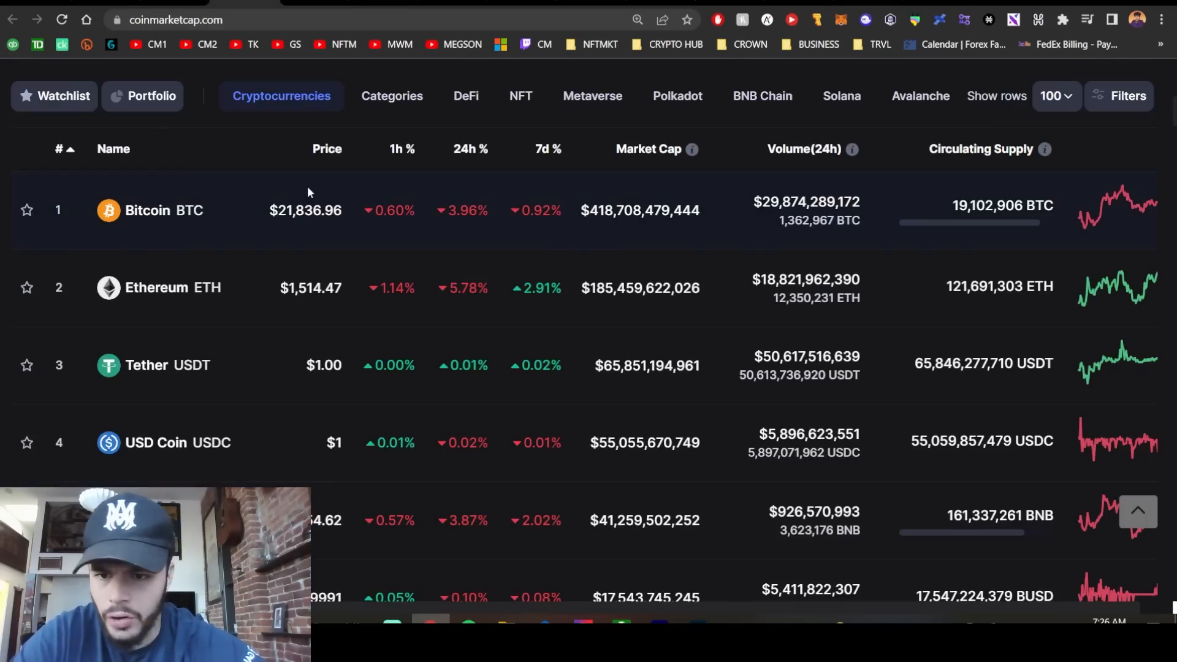
scroll(down, 3)
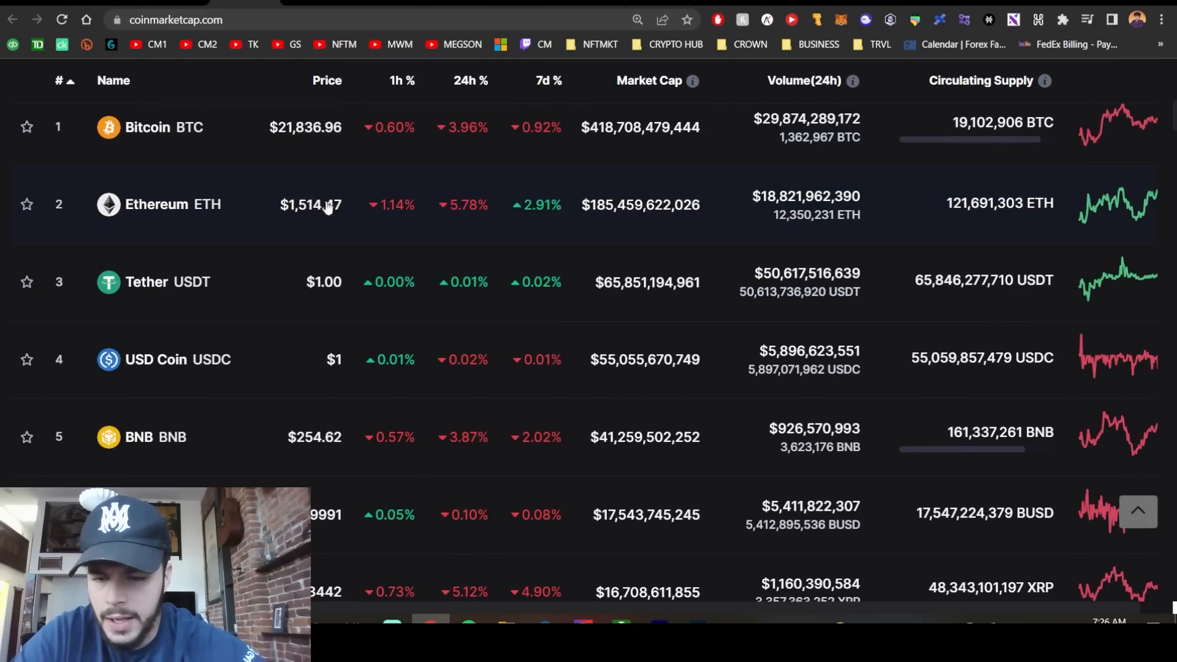
scroll(down, 3)
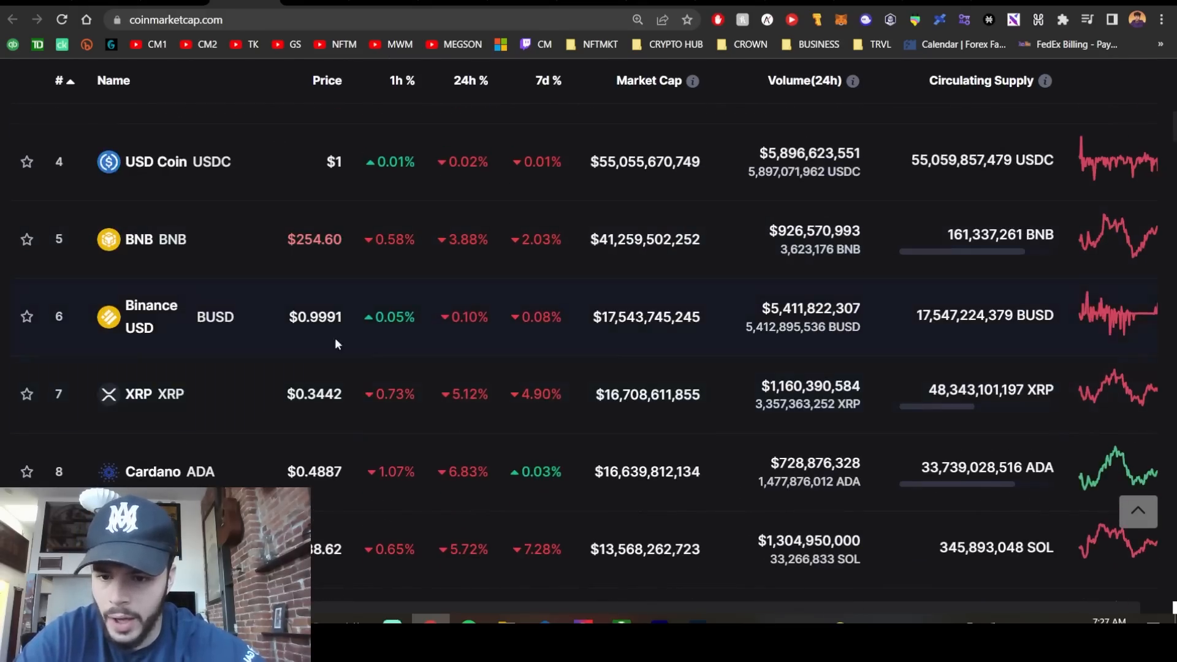
scroll(down, 3)
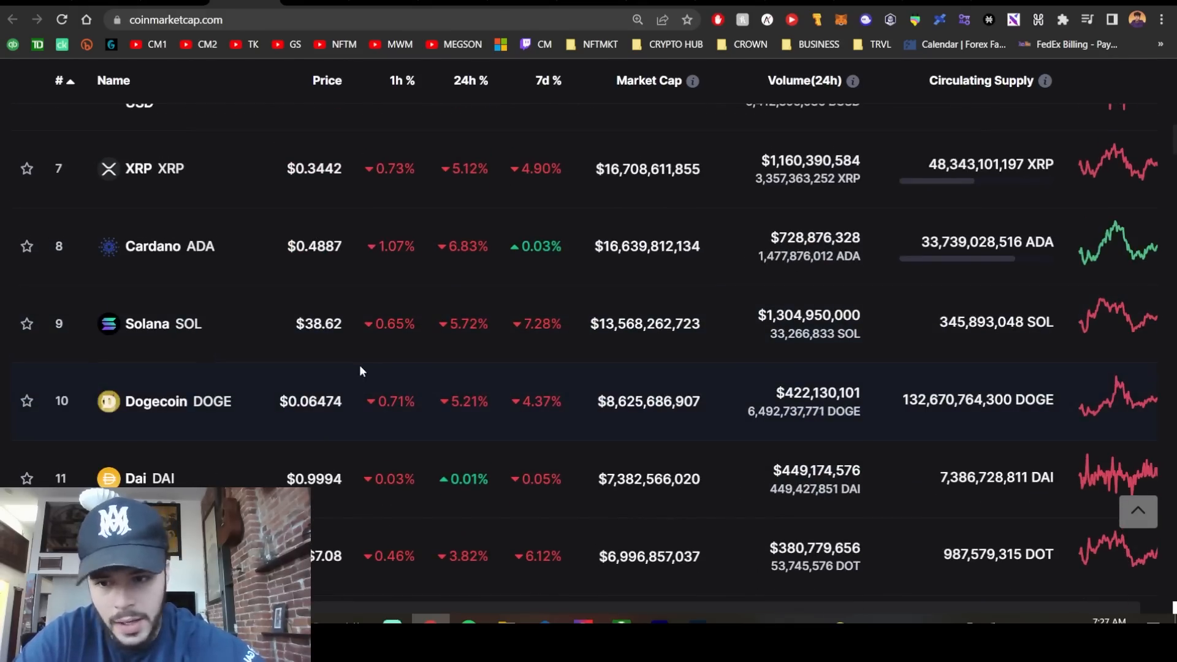
scroll(down, 3)
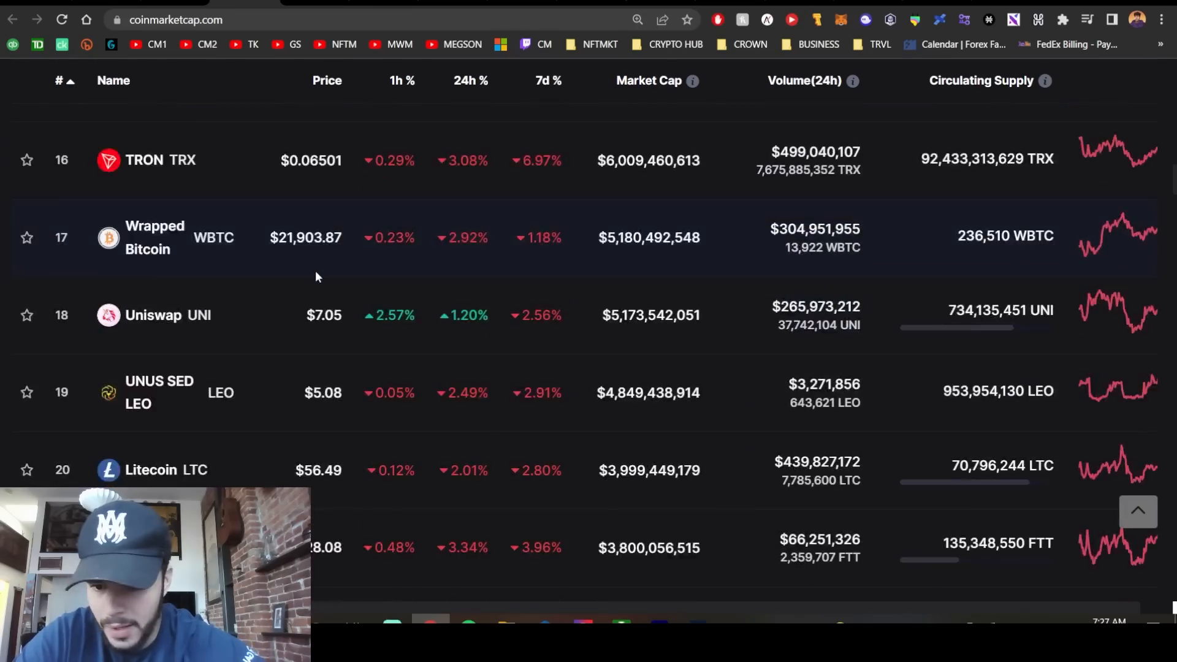
- Return to the top and sort the price table by 24h % change
scroll(up, 3)
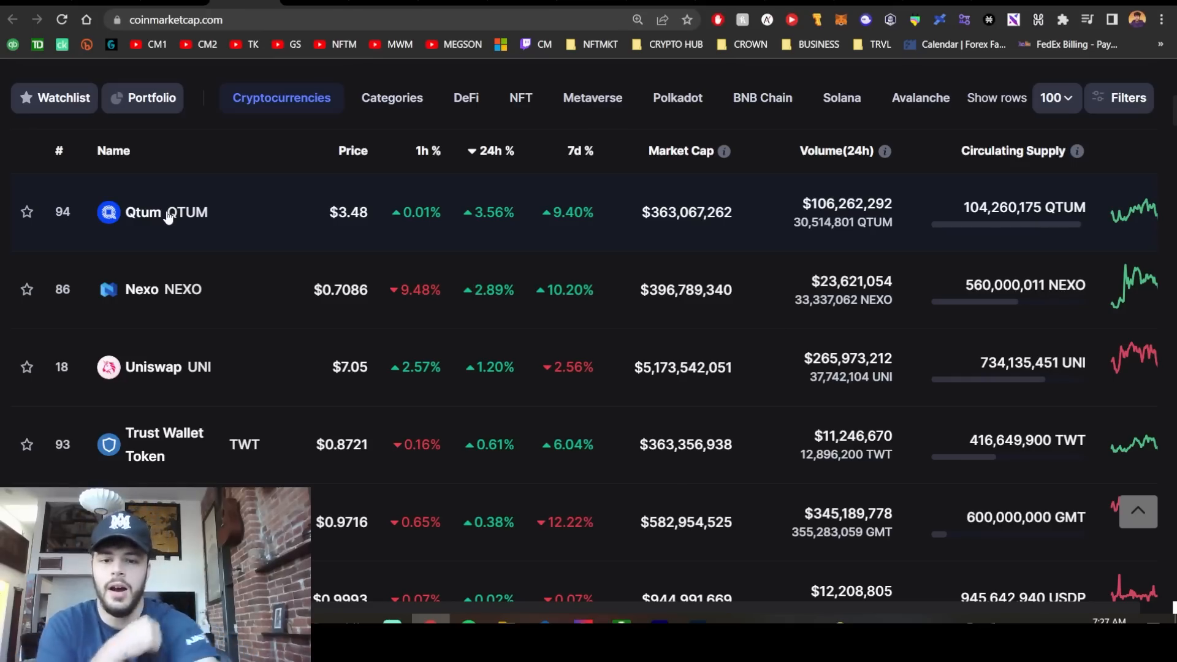
scroll(down, 3)
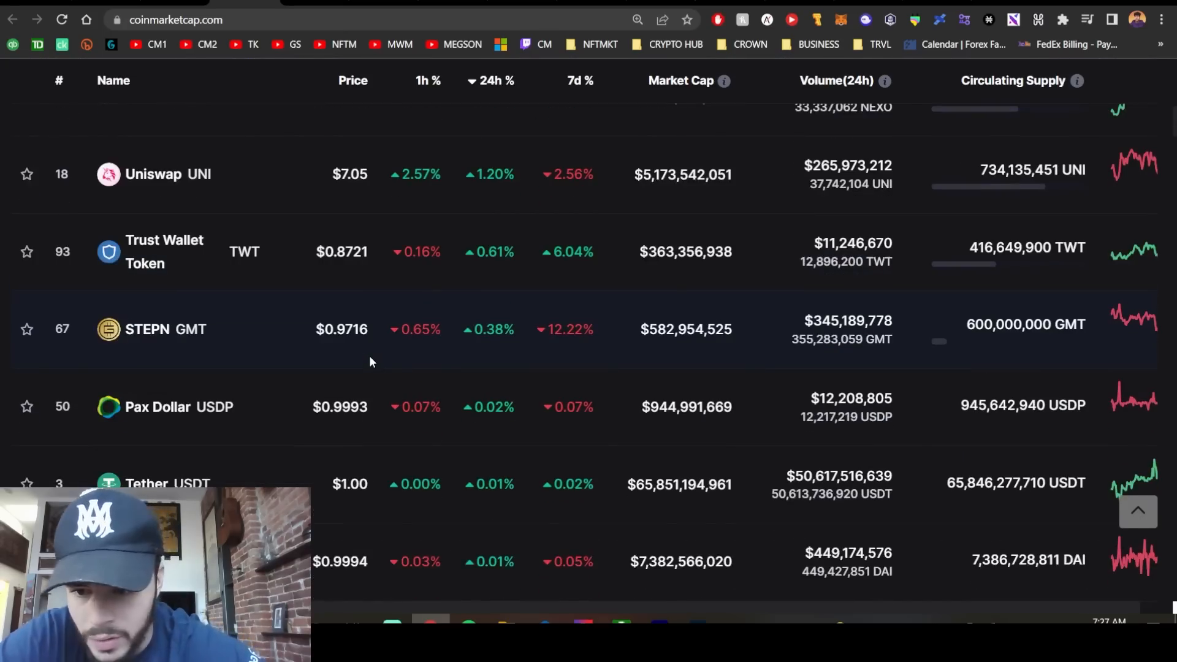
scroll(down, 3)
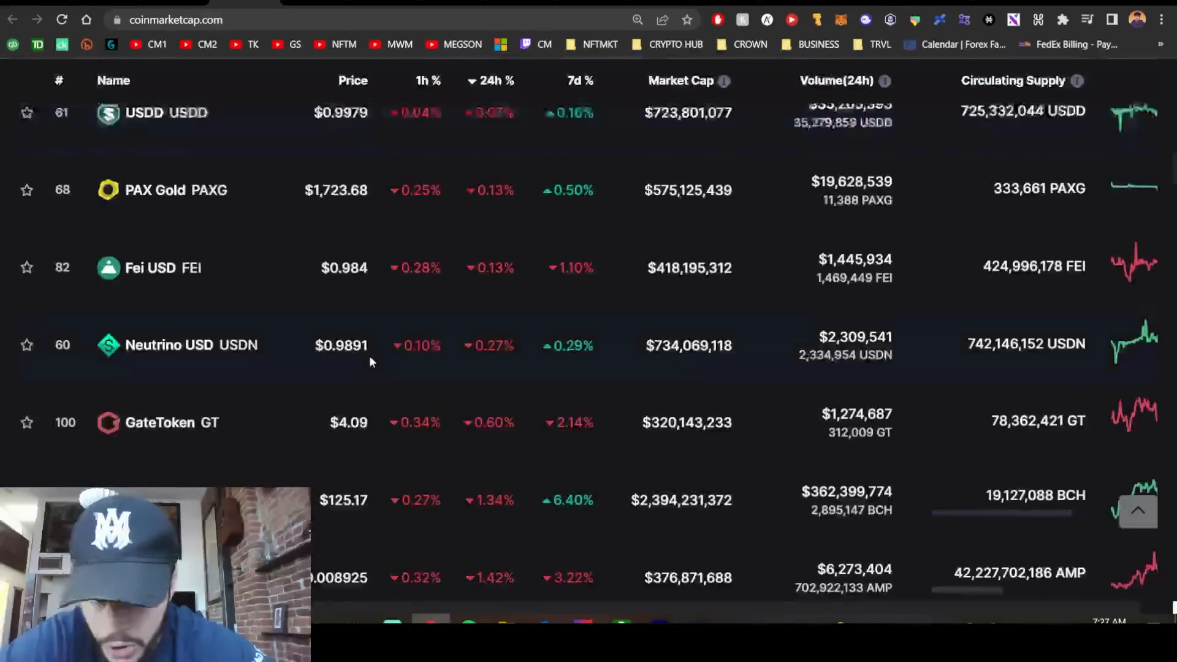
click(177, 19)
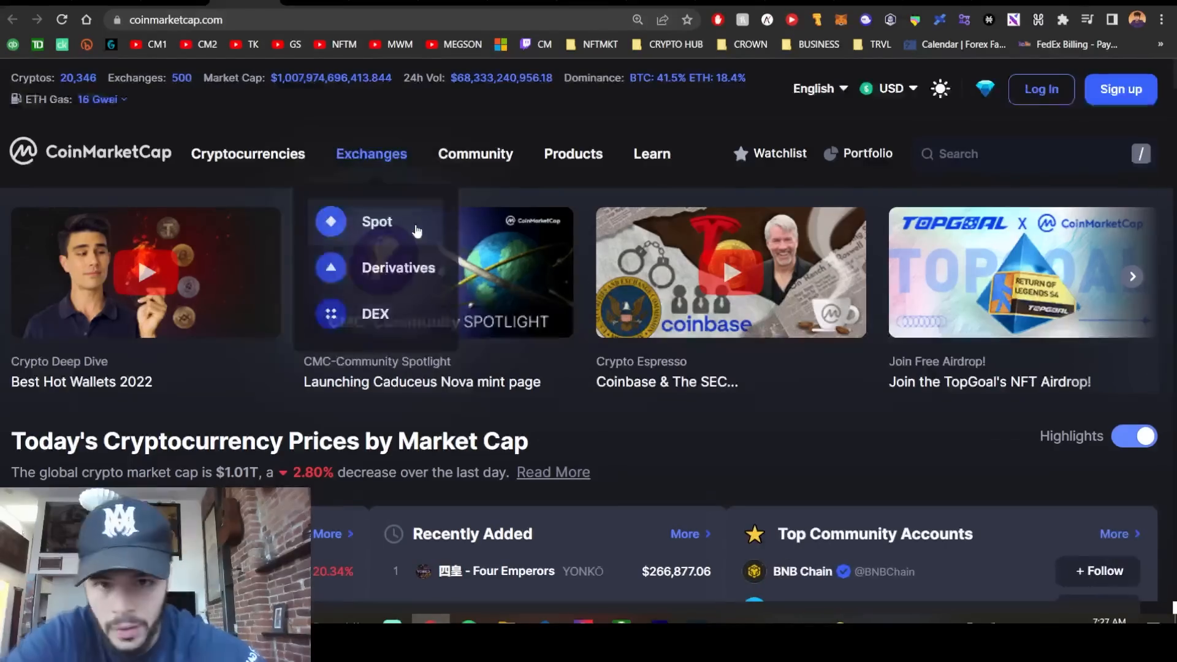
scroll(down, 3)
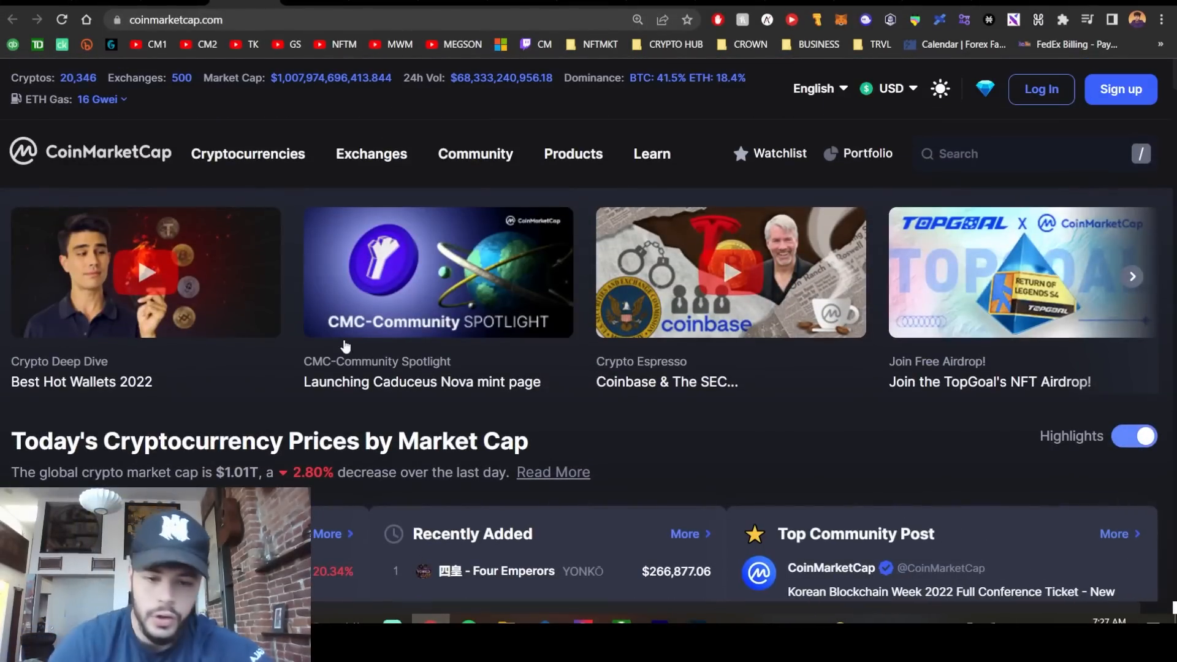
click(475, 154)
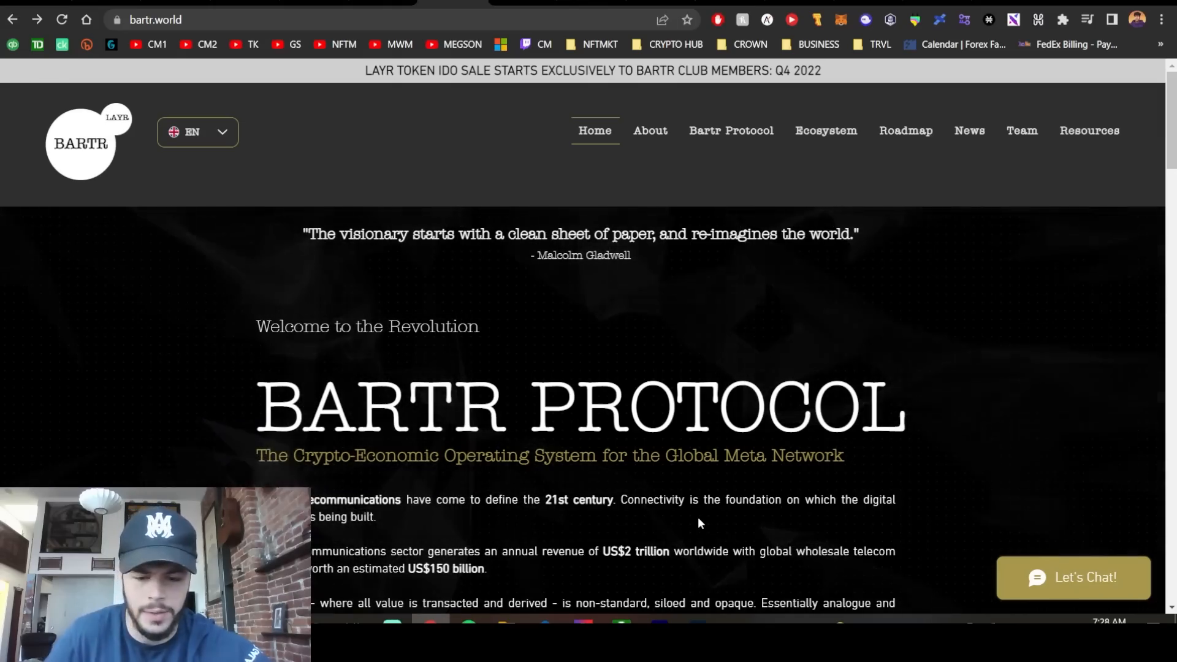
- Scroll down and back up the bartr.world home page
scroll(down, 3)
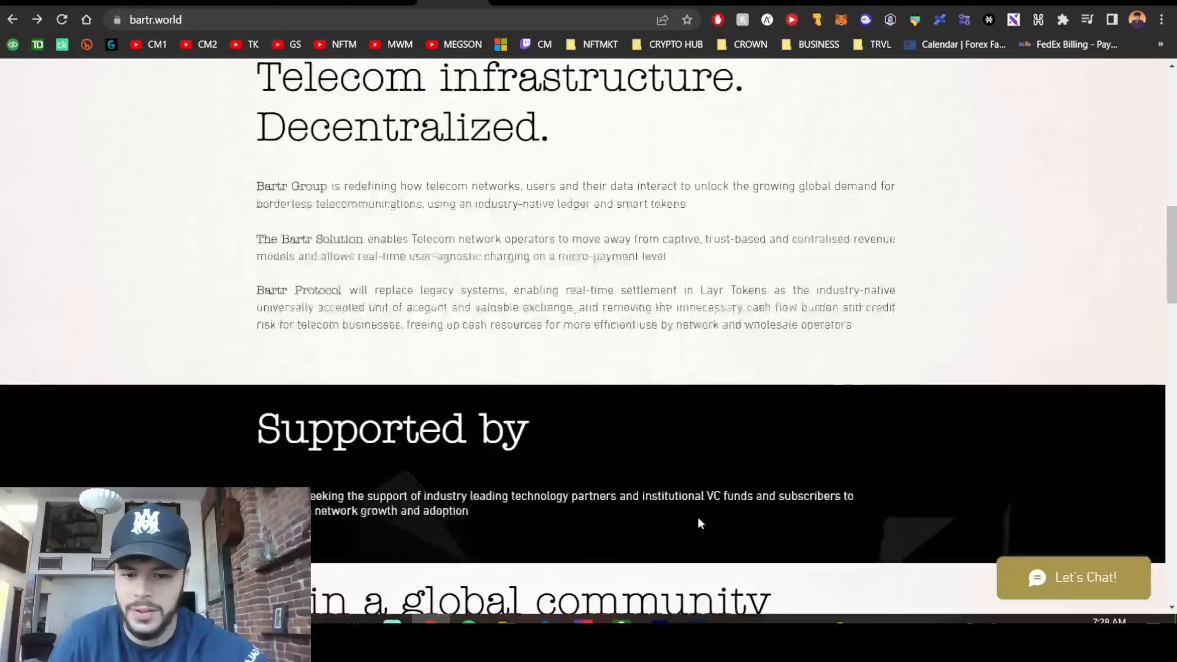
scroll(down, 3)
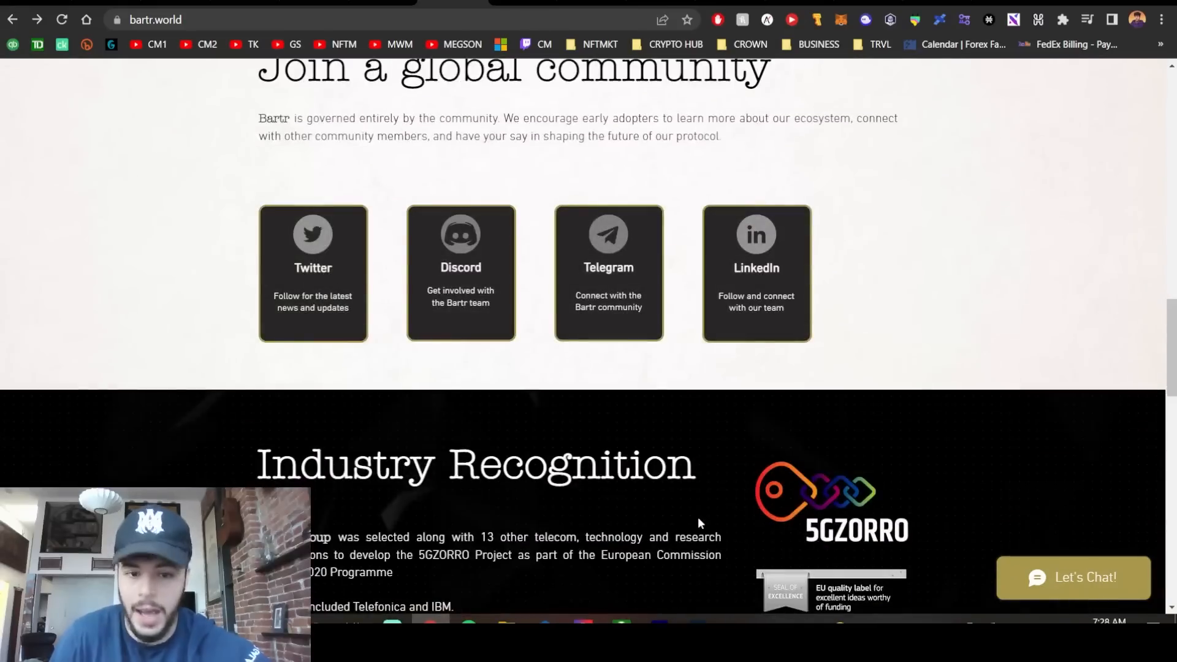
scroll(up, 3)
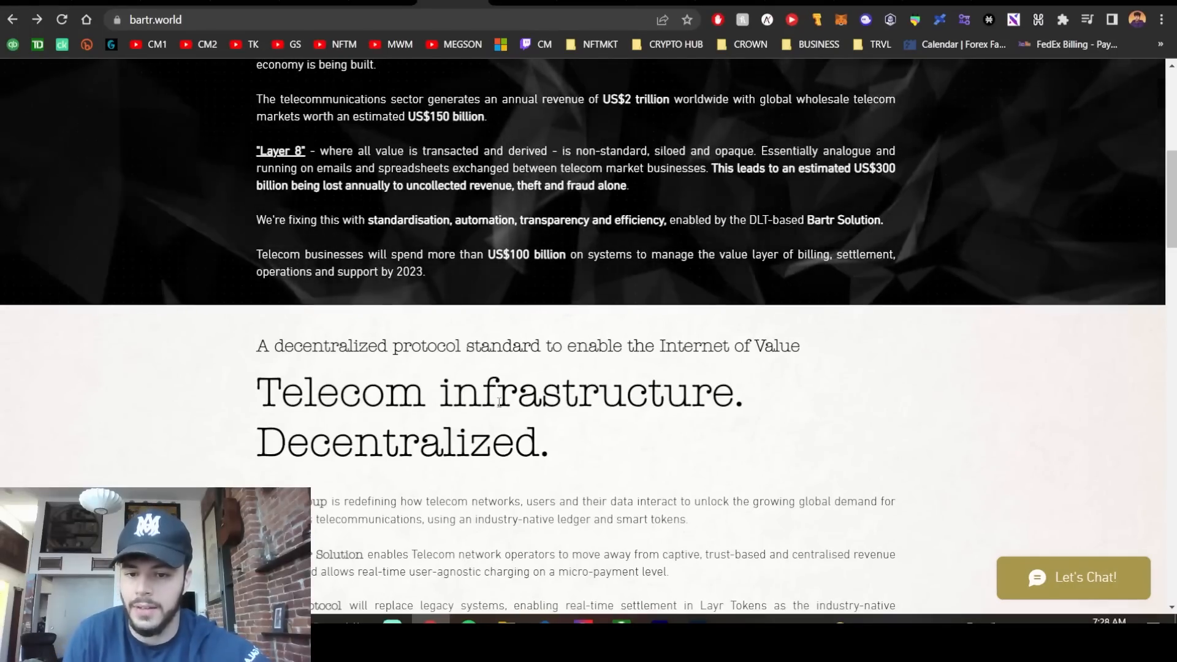
scroll(up, 3)
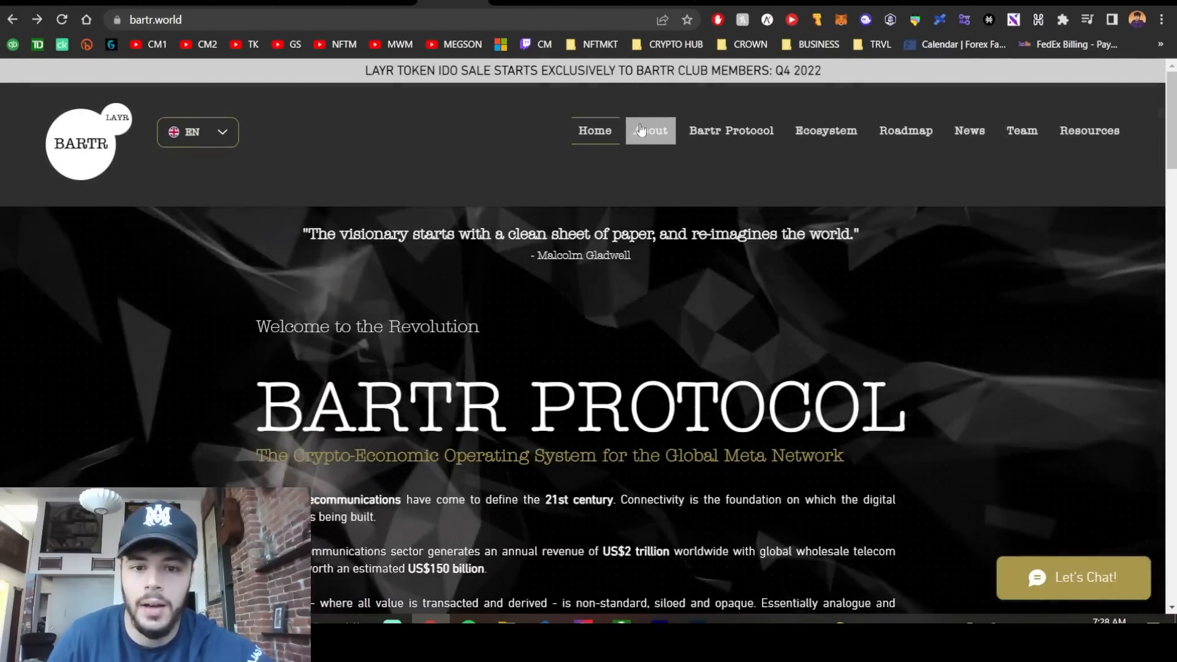
- Open Bartr's About page and read through it
click(650, 130)
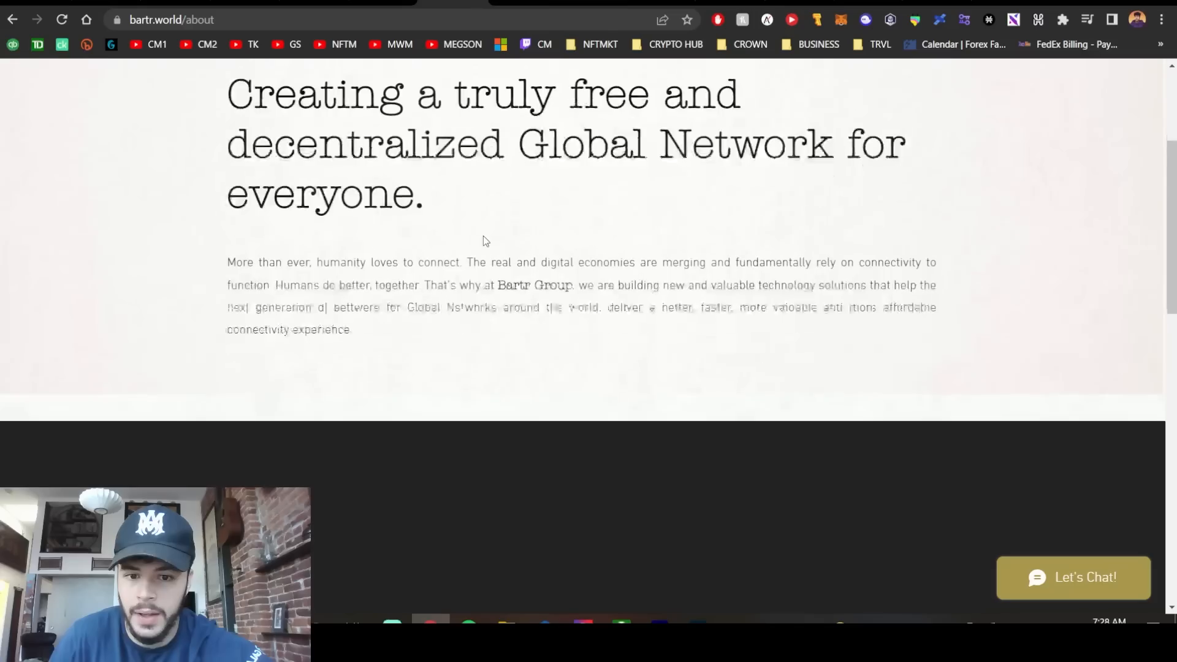
scroll(down, 3)
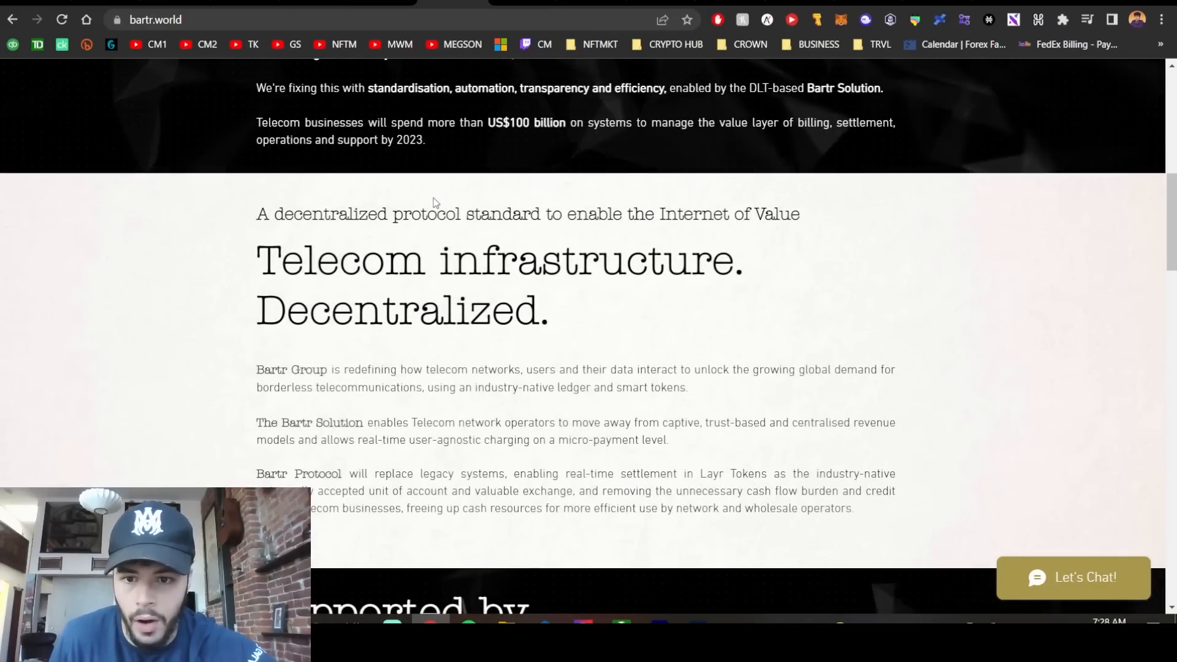
triple_click(525, 214)
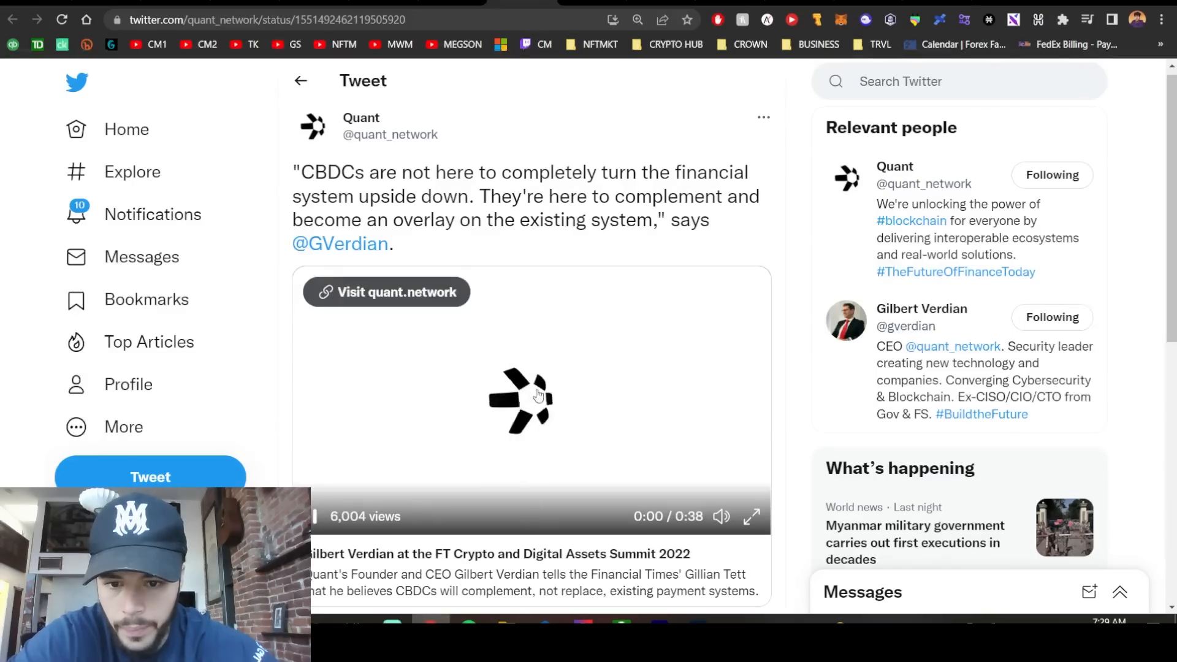
- Play the FT Crypto and Digital Assets Summit 2022 video and rewind a few seconds
click(751, 517)
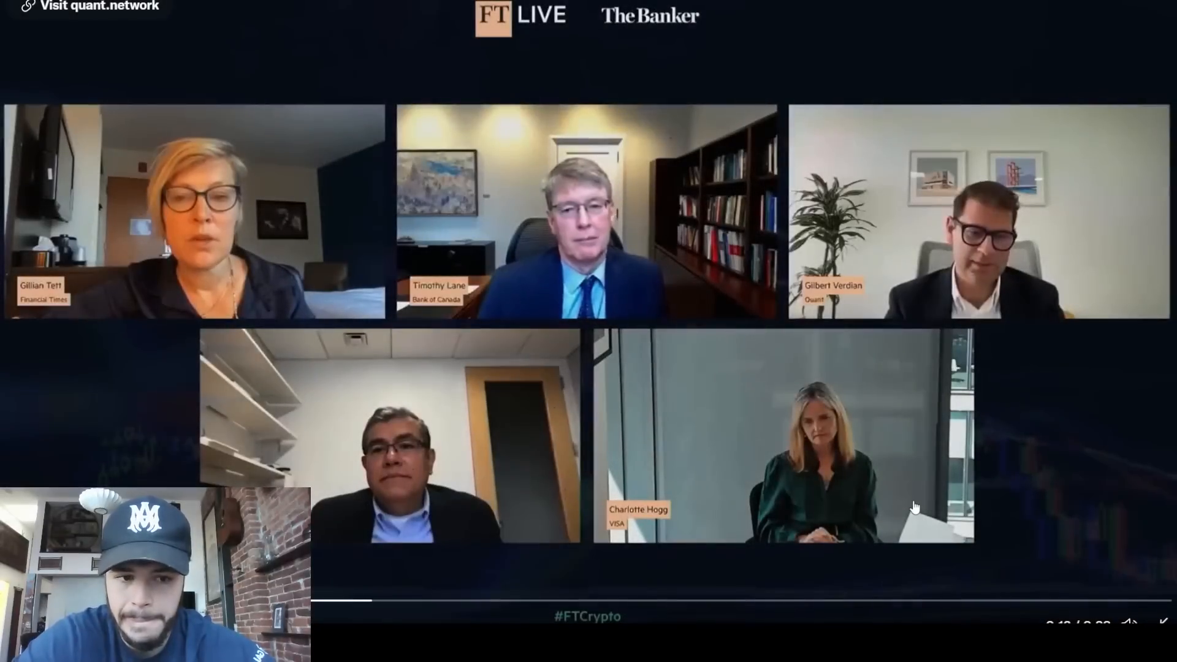
mouse_move(943, 491)
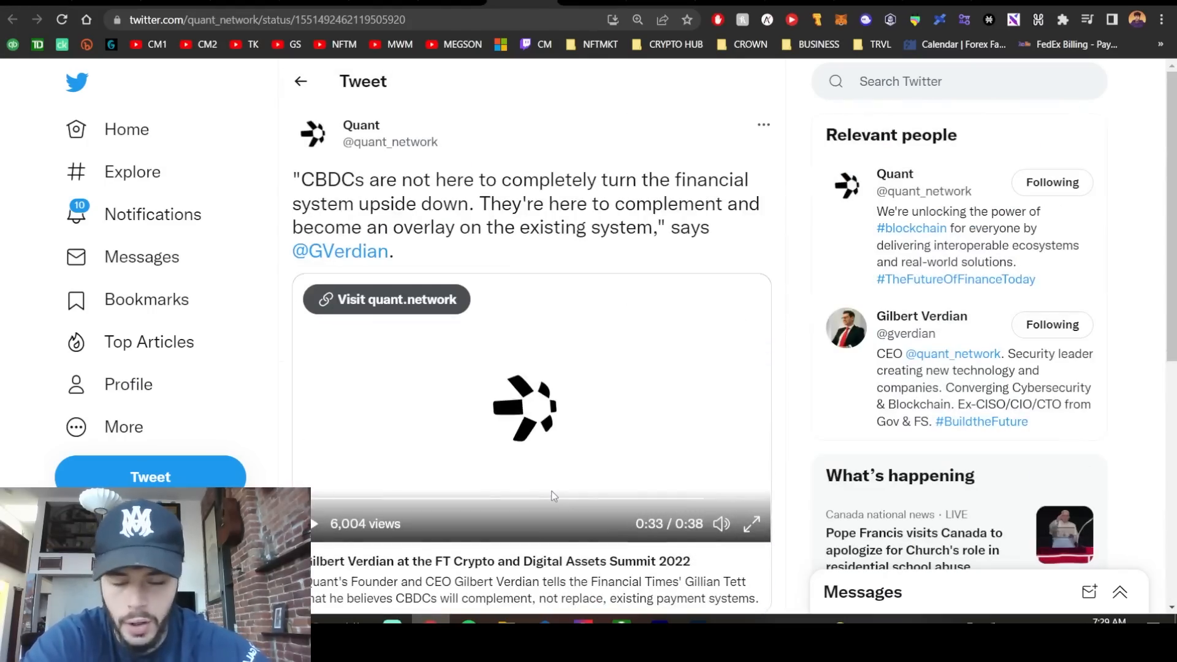
drag(661, 497, 488, 499)
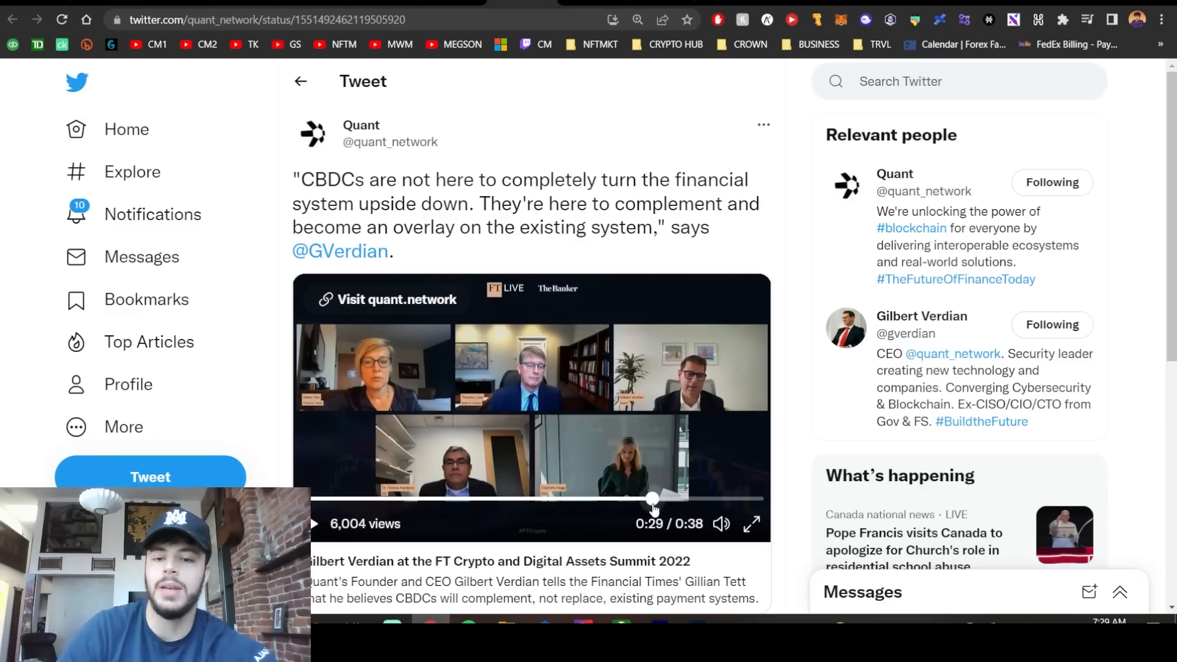
- Highlight the quoted CBDC statement, clear it, and scroll the tweet's replies
drag(295, 179, 710, 227)
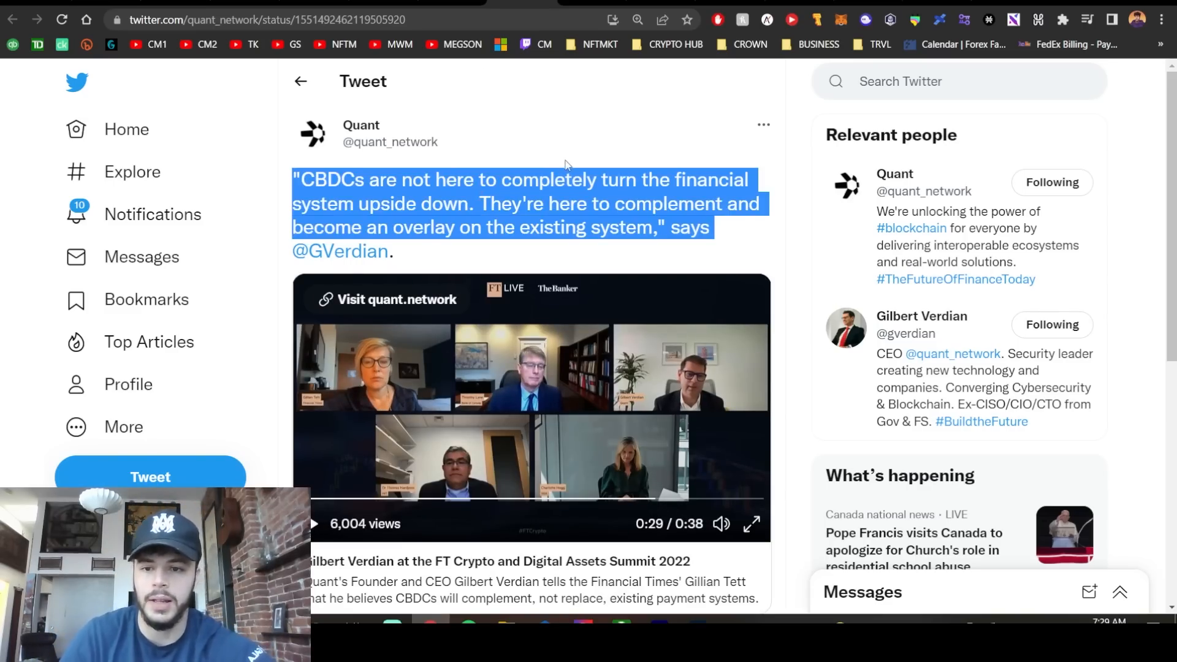
click(565, 163)
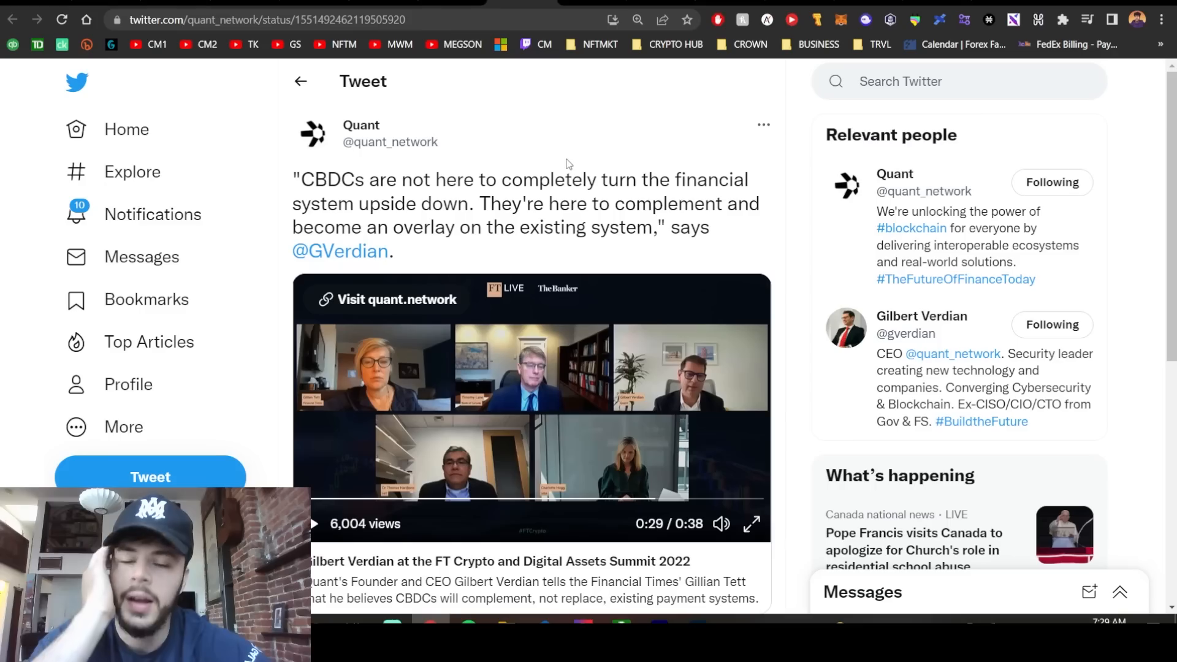
scroll(down, 3)
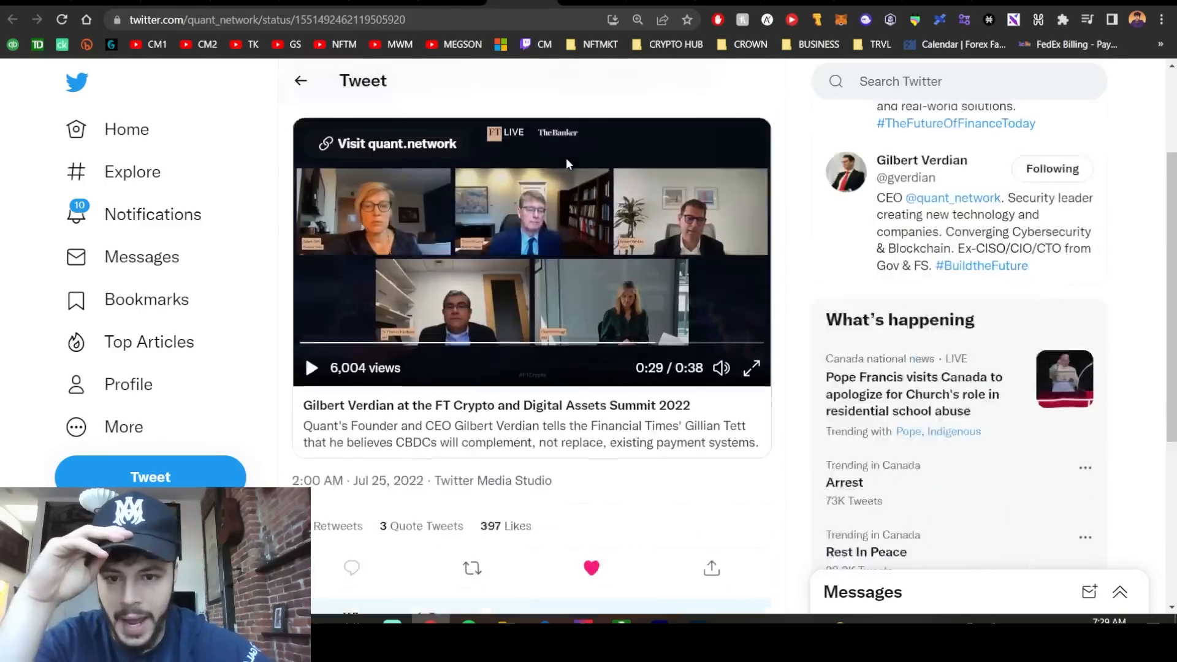
scroll(down, 3)
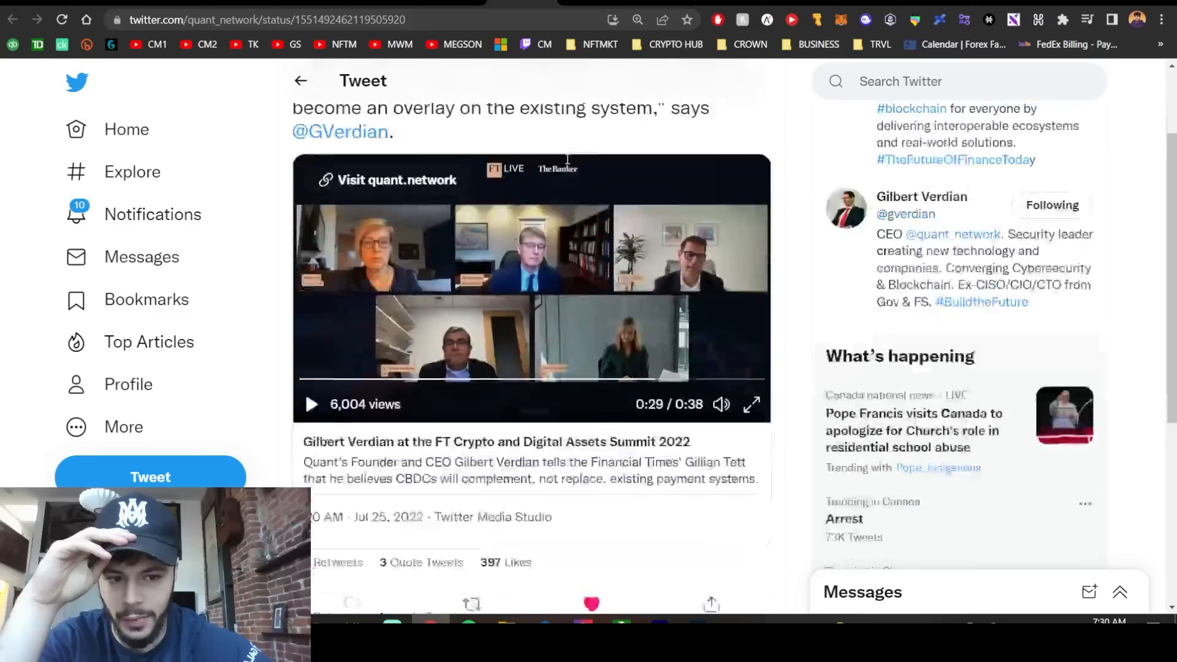
scroll(up, 3)
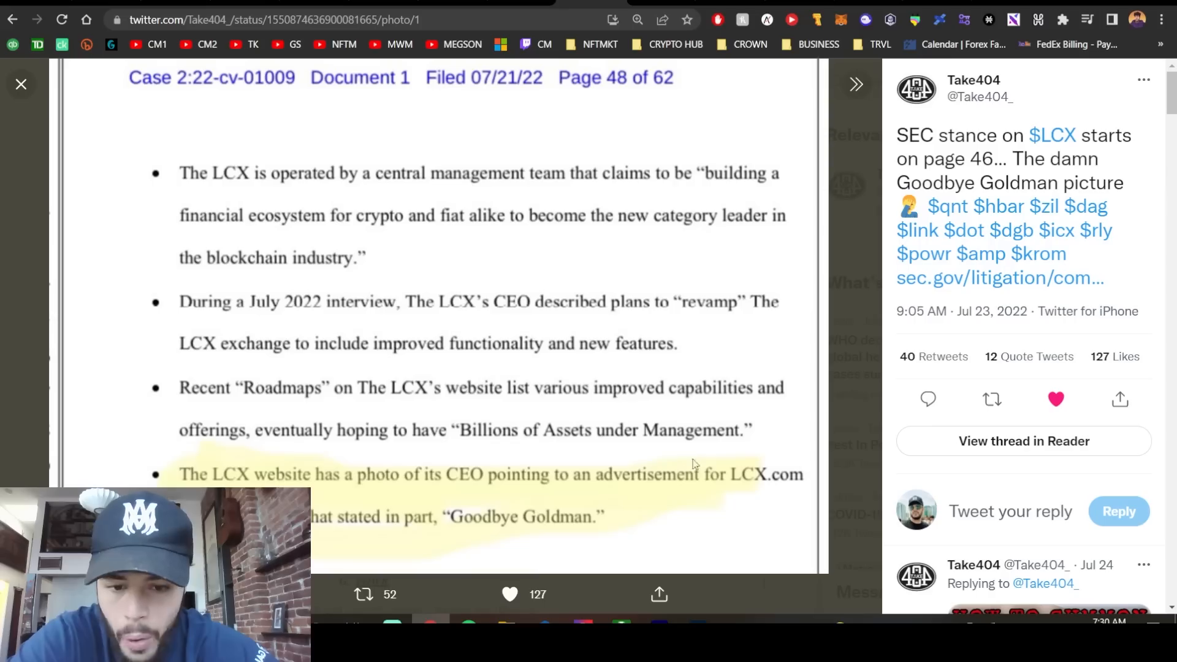
mouse_move(786, 491)
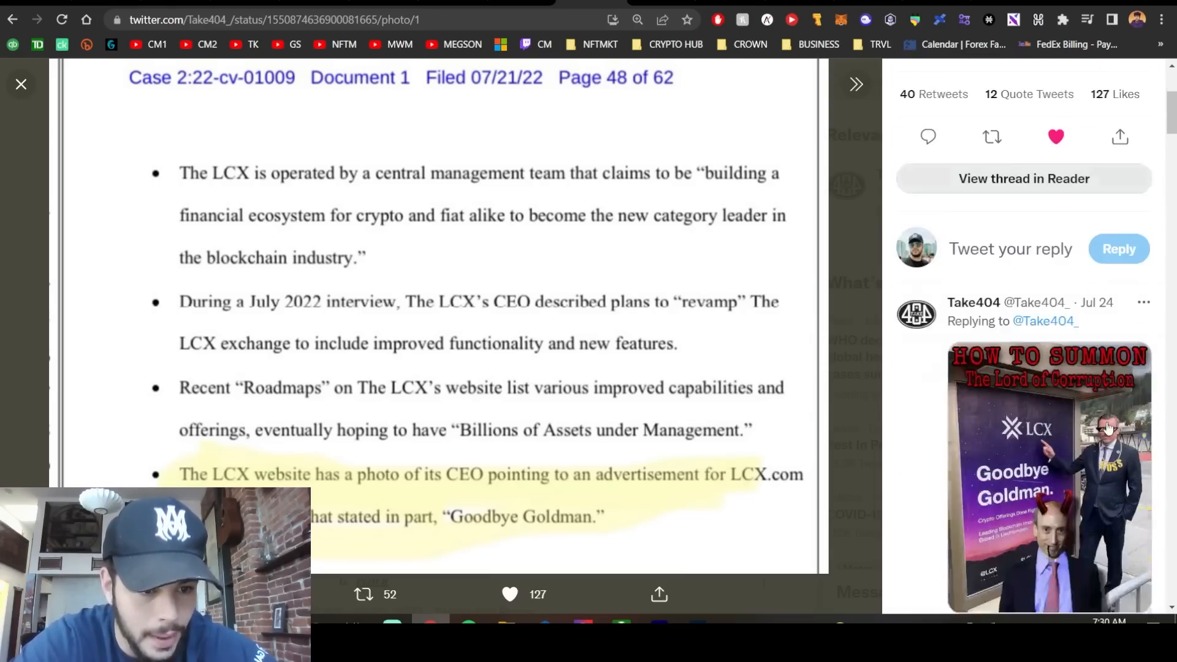
- Close Take404's enlarged court document photo and scroll the SEC thread about LCX
click(1049, 477)
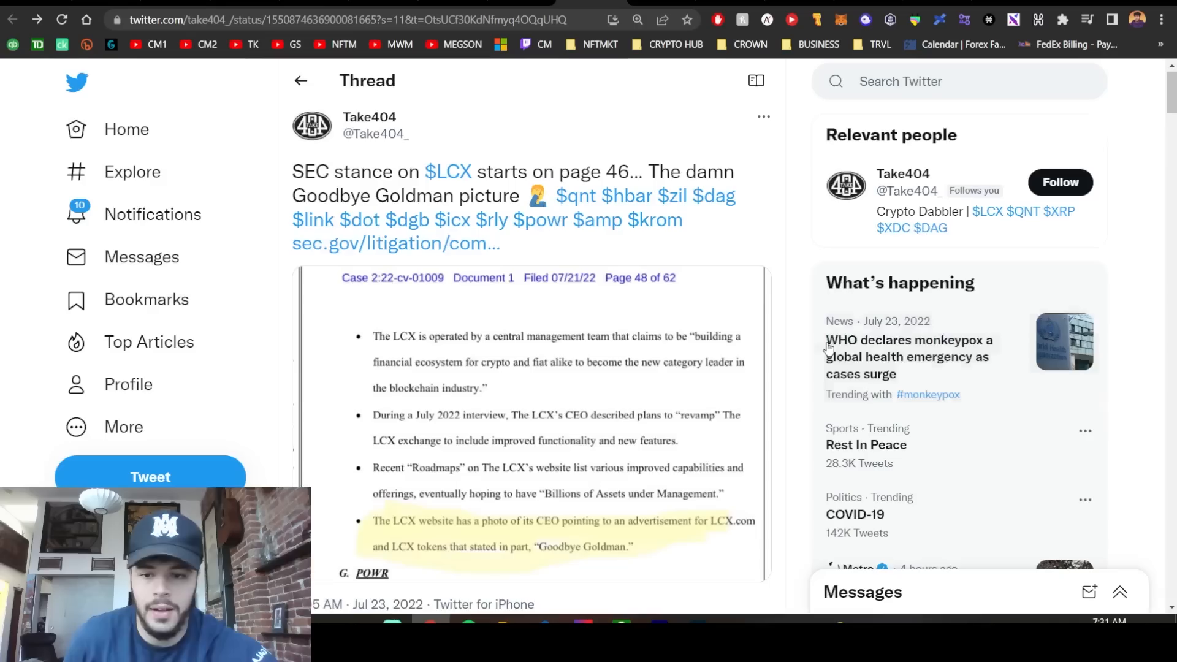
scroll(down, 3)
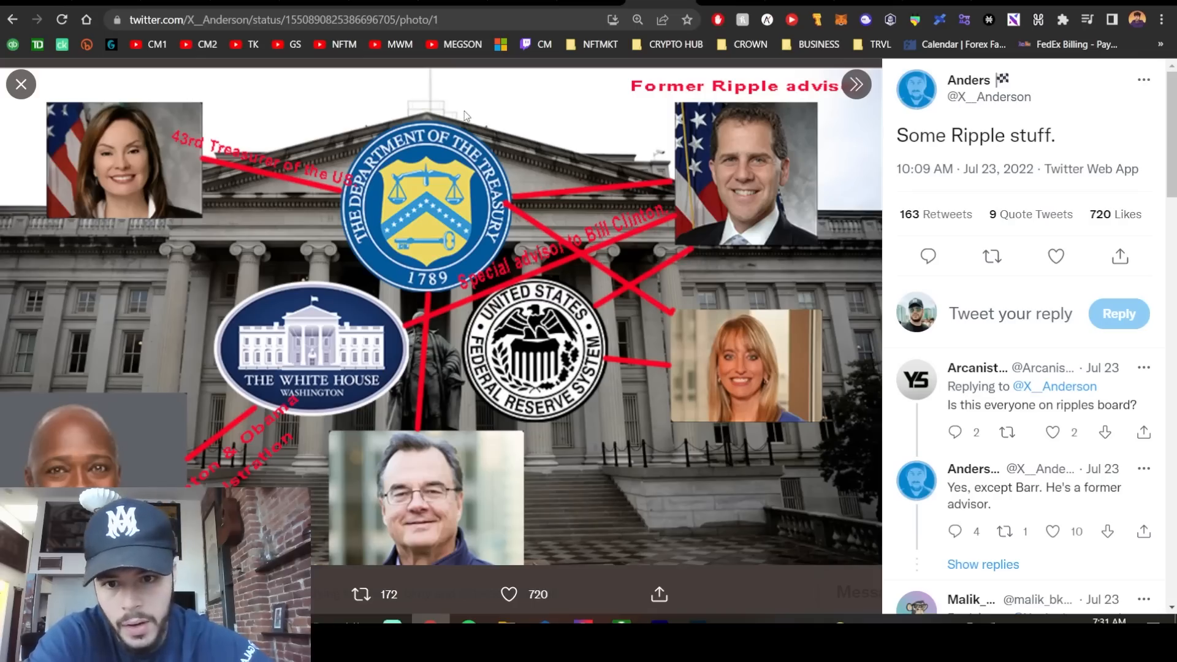
mouse_move(465, 155)
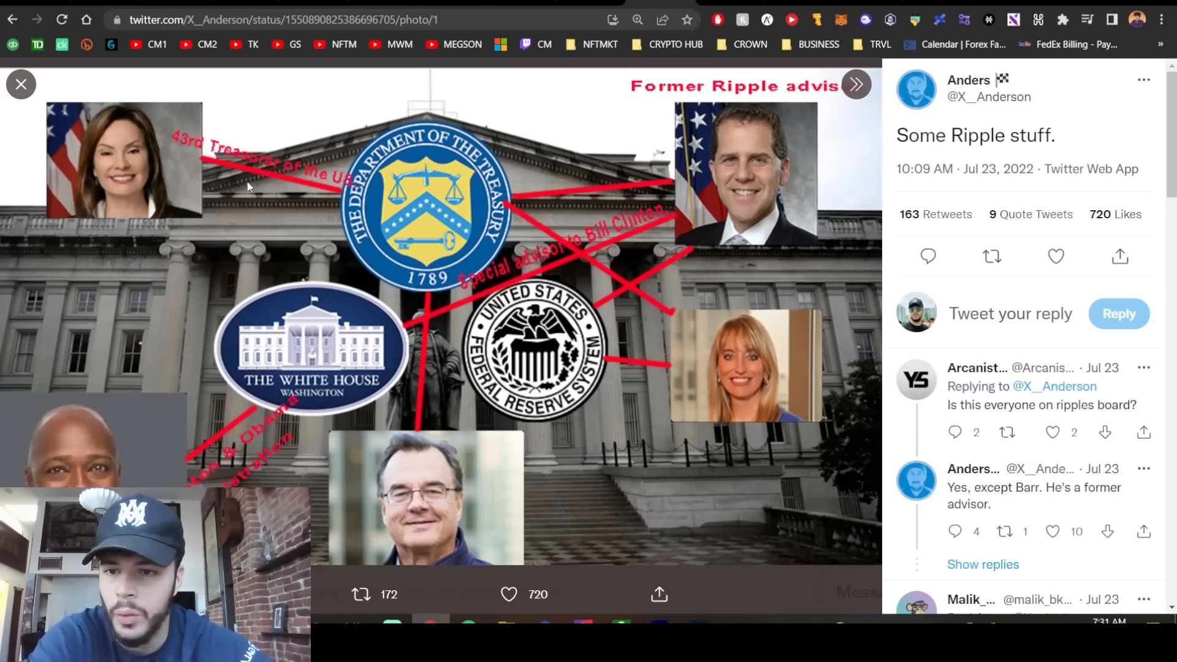
mouse_move(592, 134)
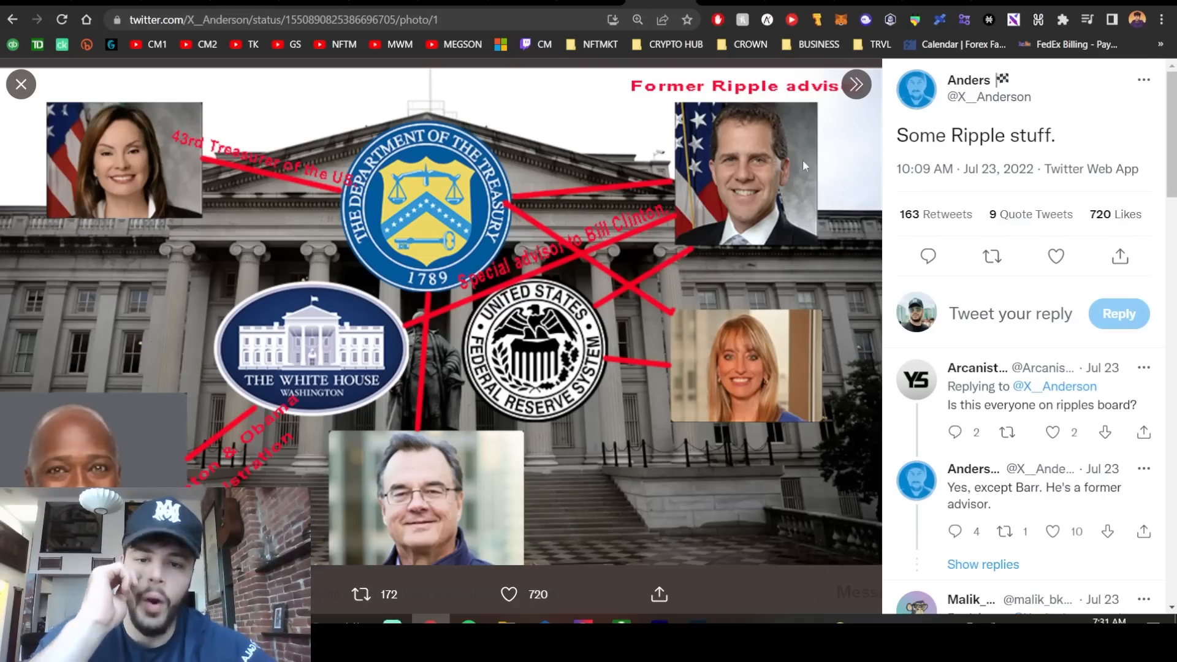
mouse_move(308, 349)
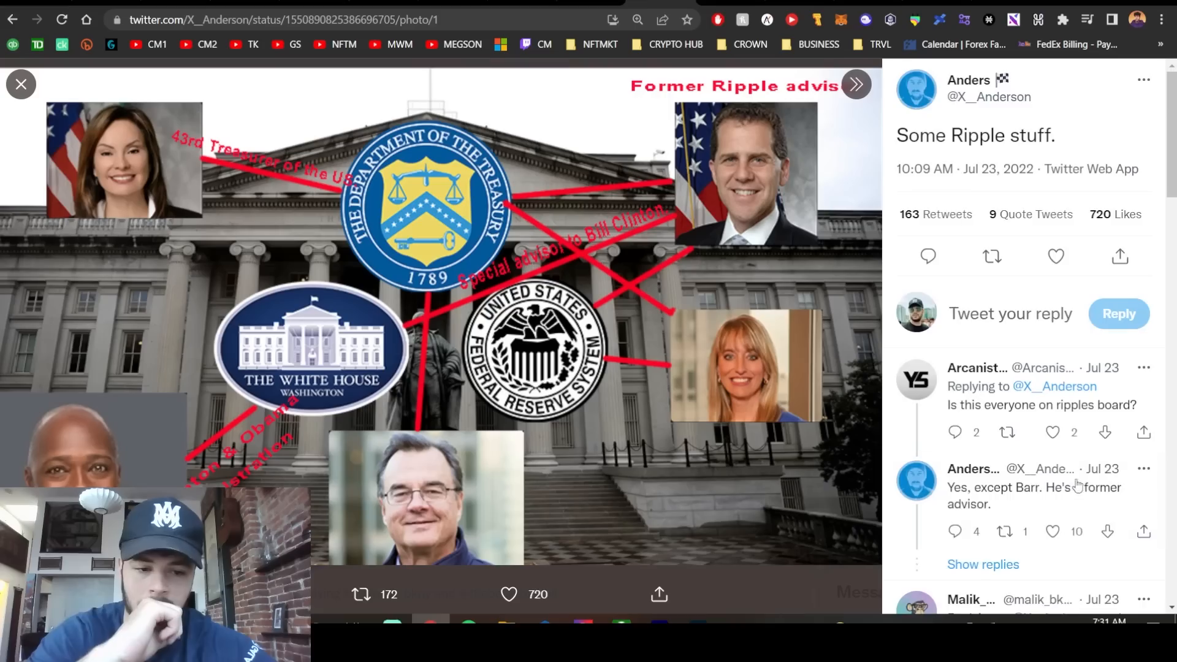
- Scroll down the replies beside the Ripple board-connections diagram
scroll(down, 3)
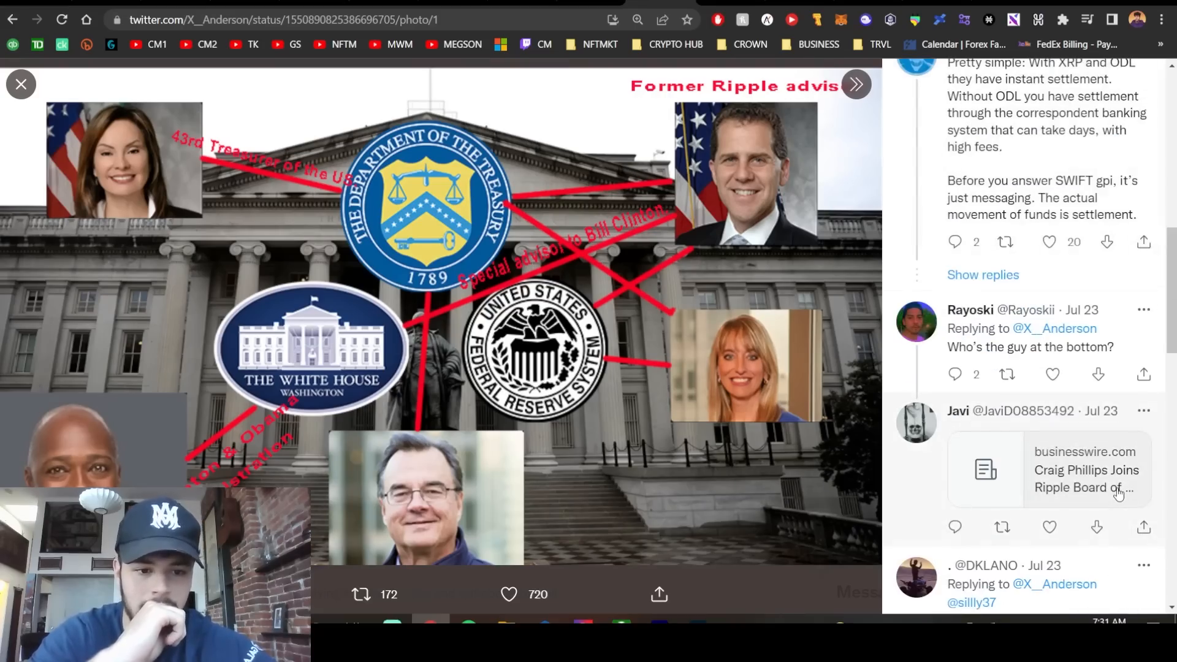
scroll(down, 3)
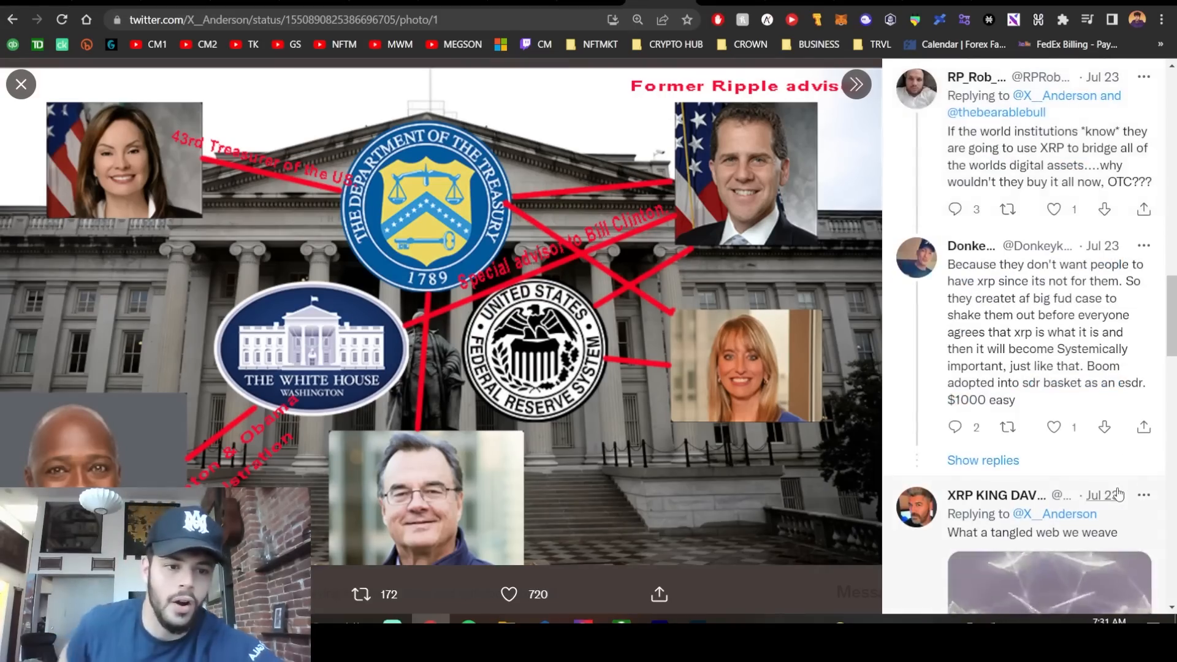
scroll(down, 3)
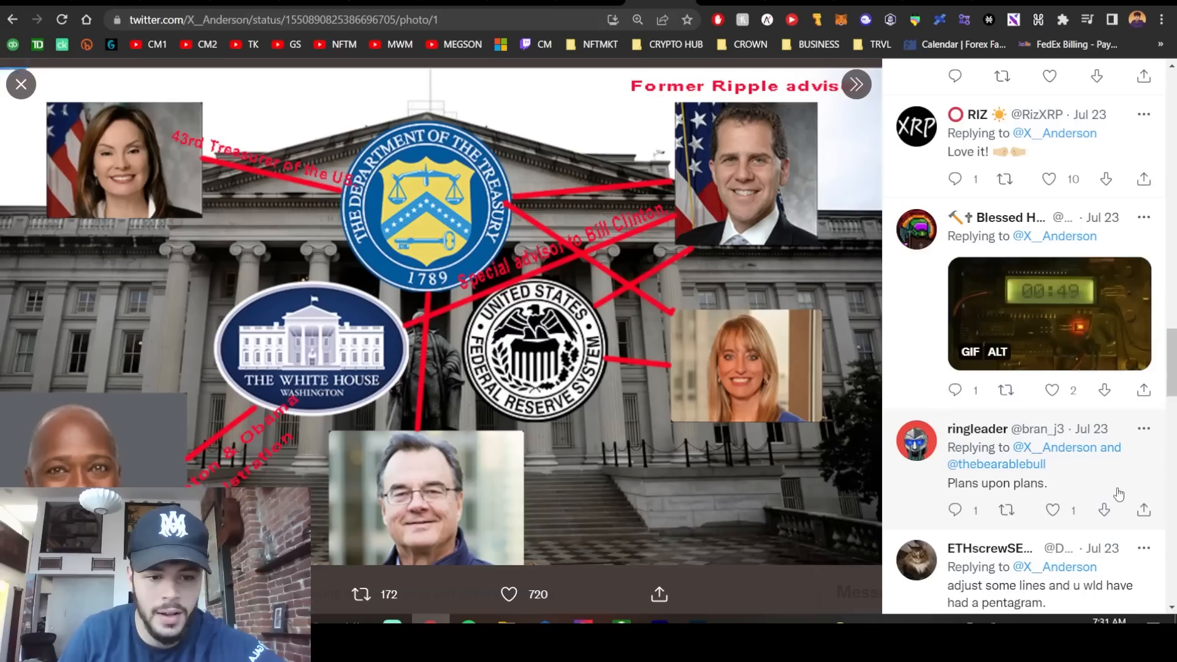
scroll(down, 3)
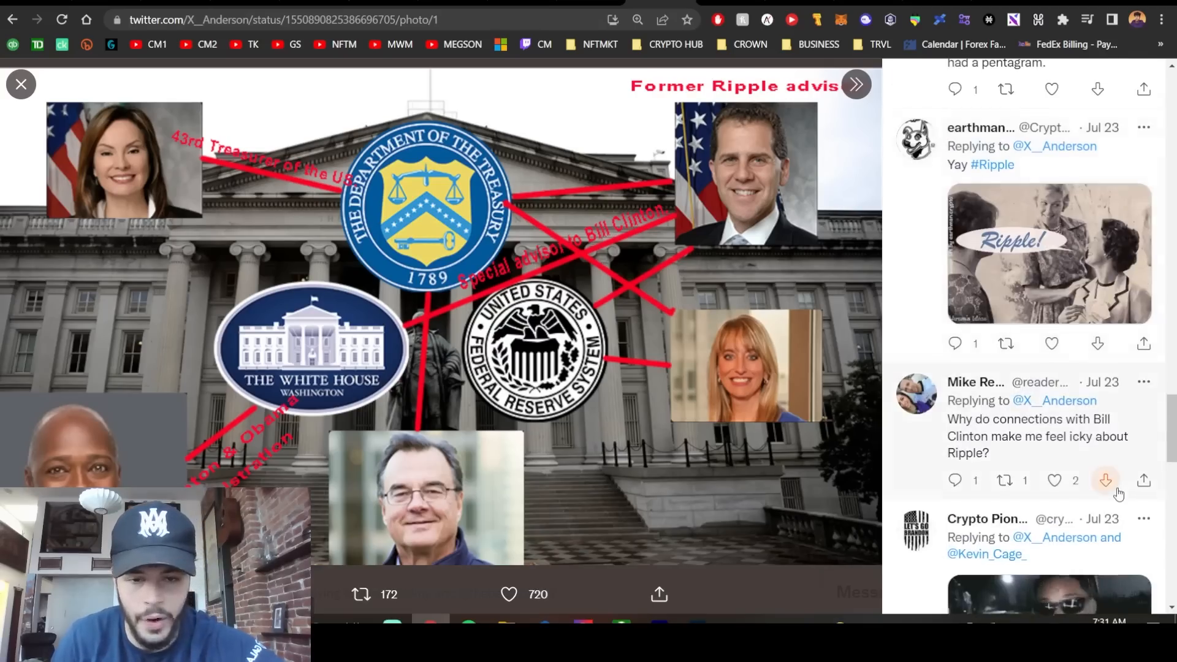
scroll(down, 3)
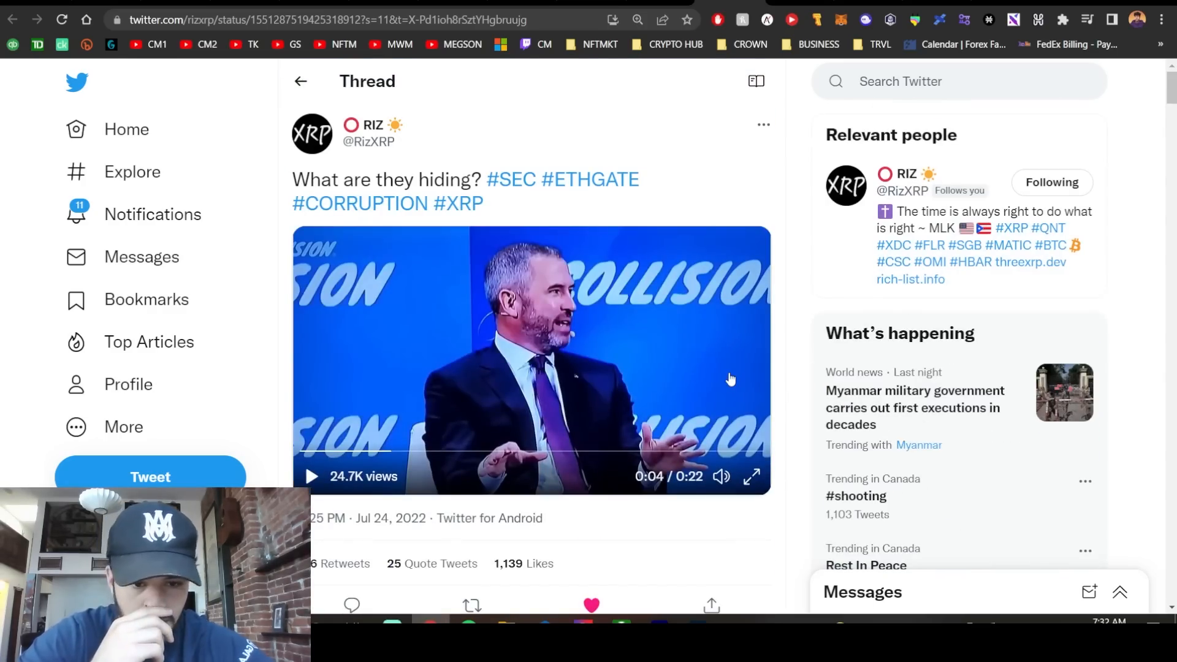
- Scroll through RIZ's 'What are they hiding?' XRP thread
scroll(down, 3)
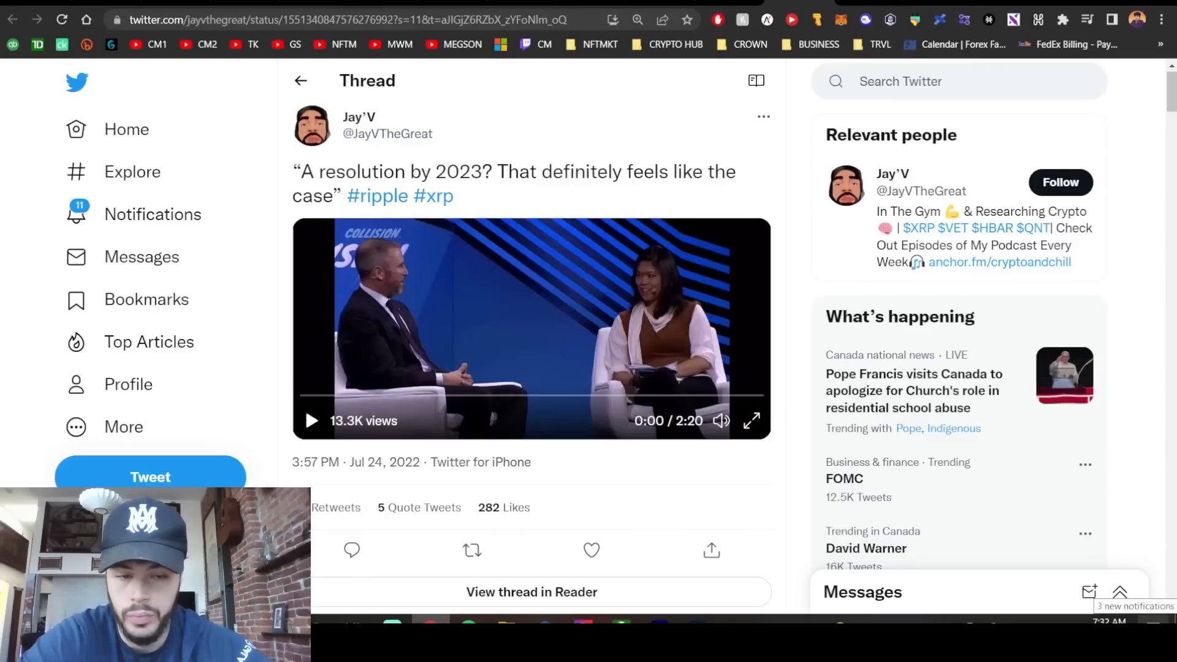
- Scroll through Jay'V's 'A resolution by 2023?' Ripple thread
scroll(down, 3)
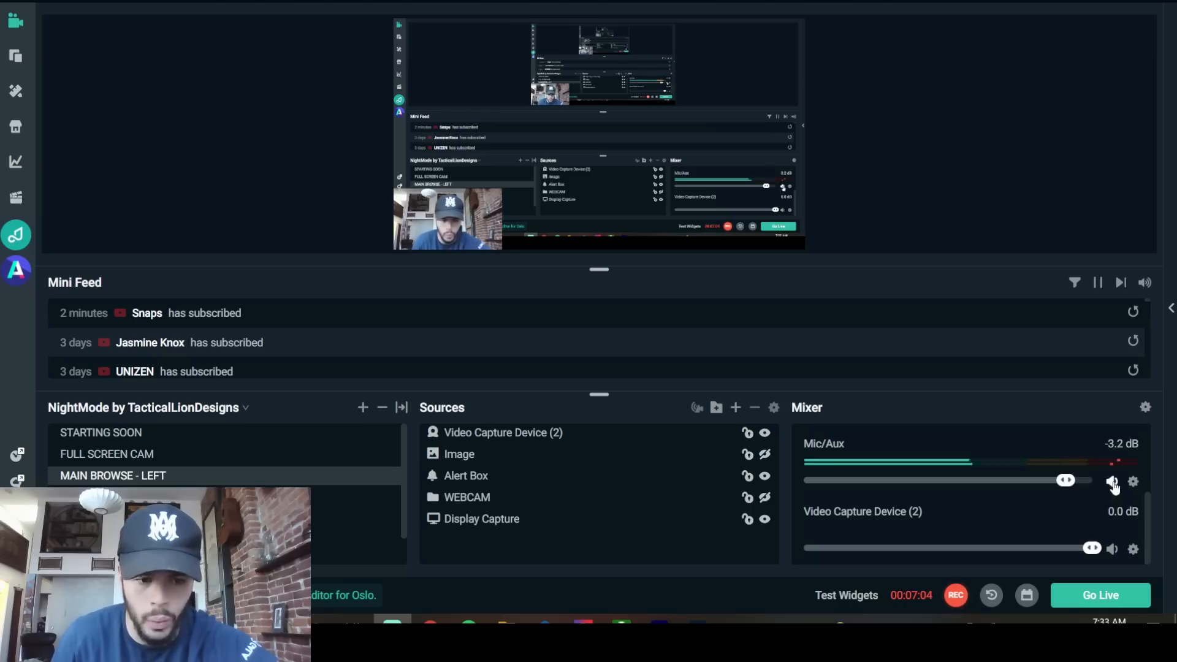
- Click the Mic/Aux speaker icon in the Streamlabs OBS Mixer panel
click(1113, 481)
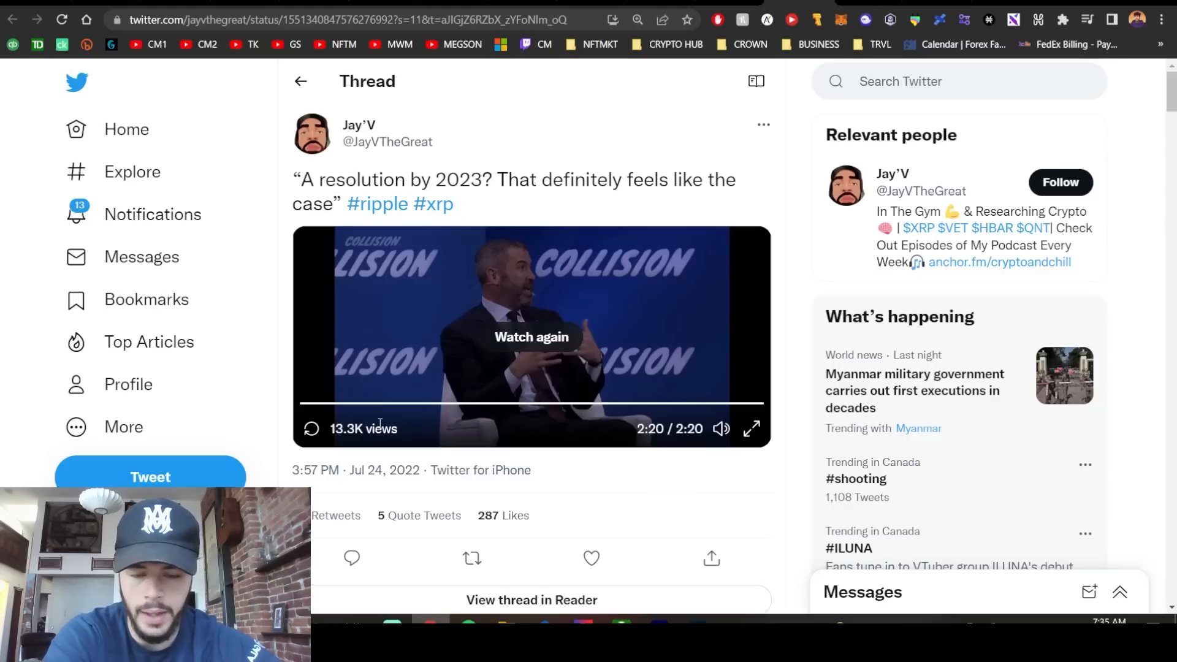
- Skip through Jay'V's interview clip to around 1:02, then scroll down the thread
scroll(down, 3)
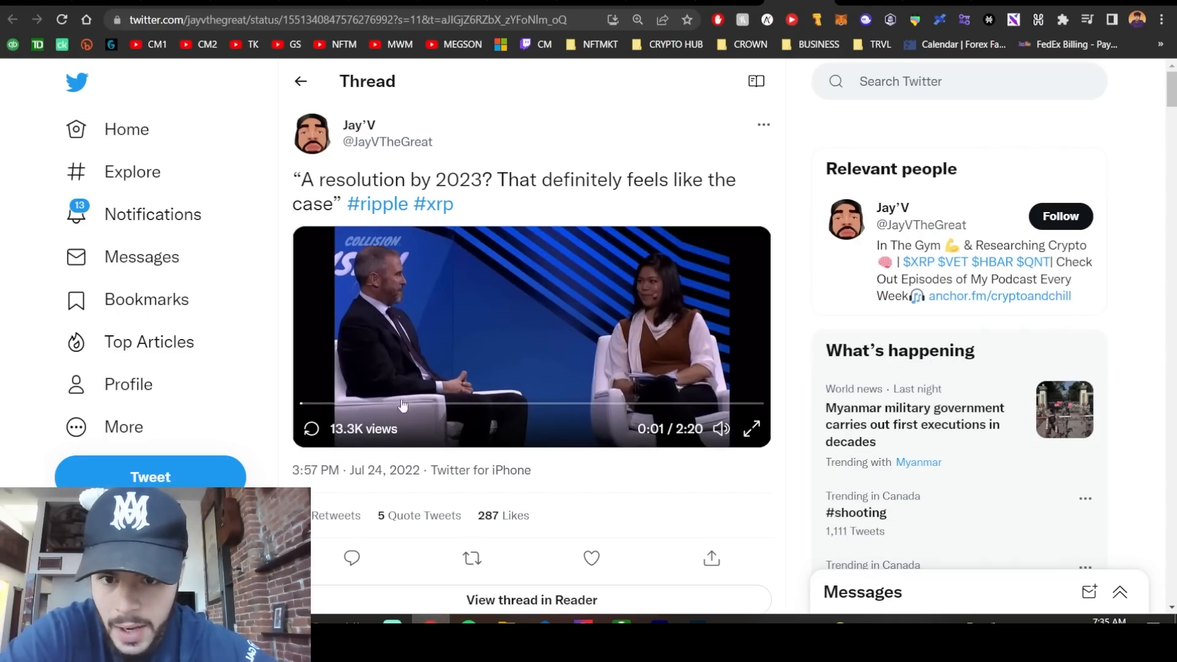
click(379, 404)
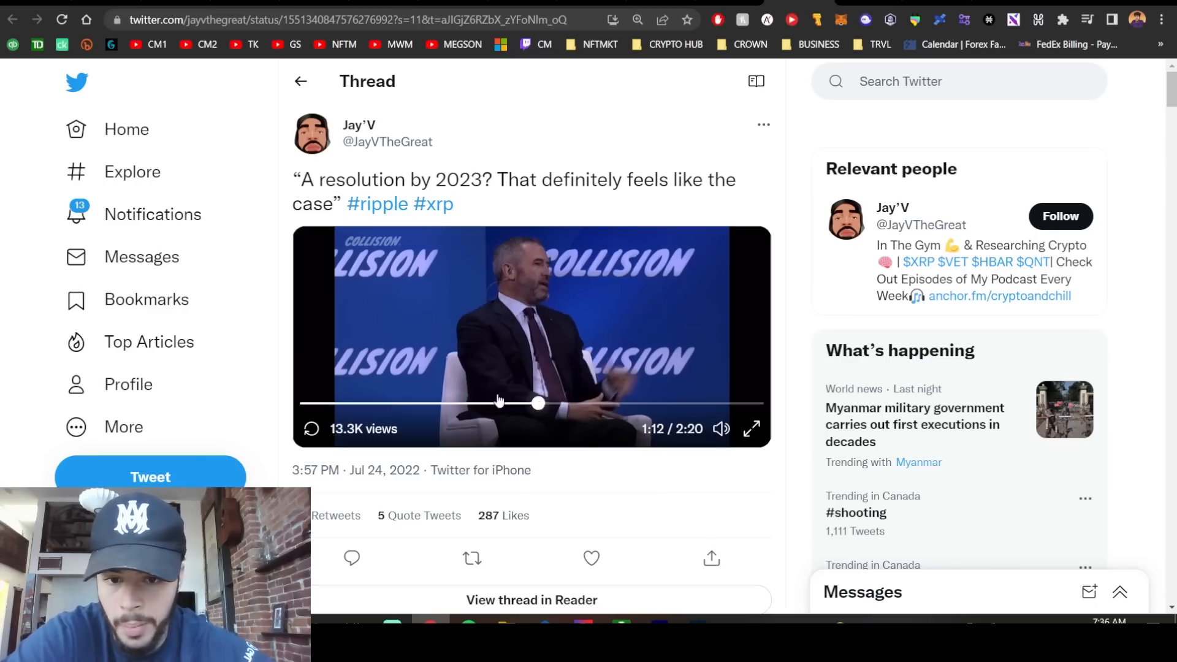
drag(537, 403, 511, 403)
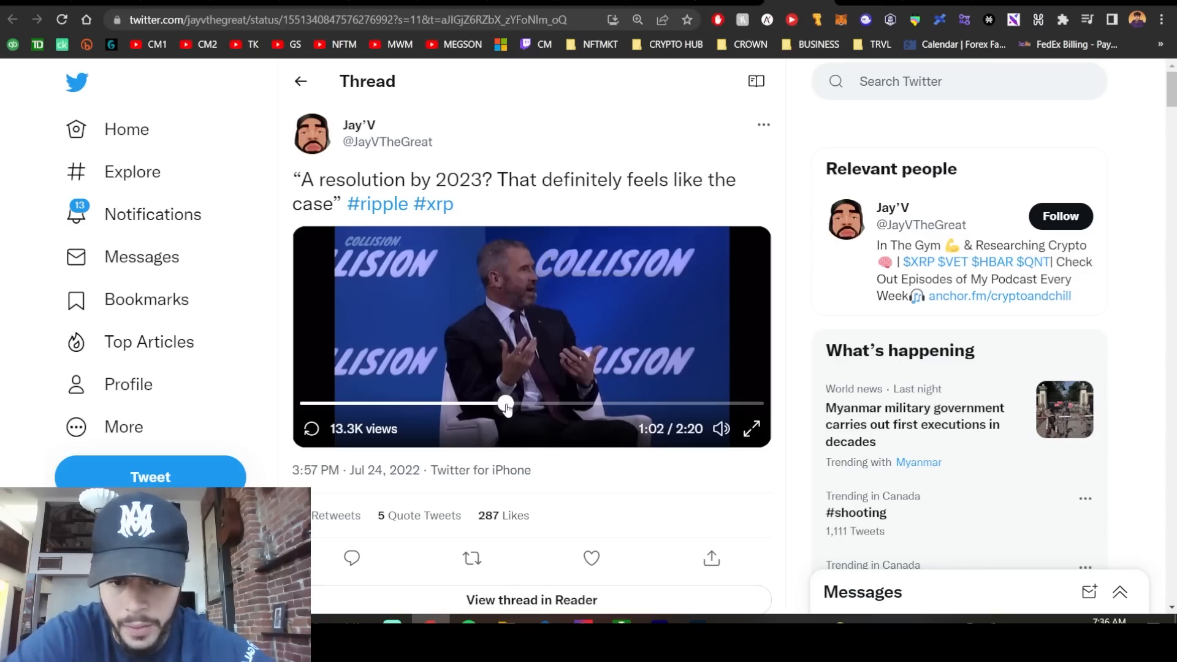
scroll(down, 3)
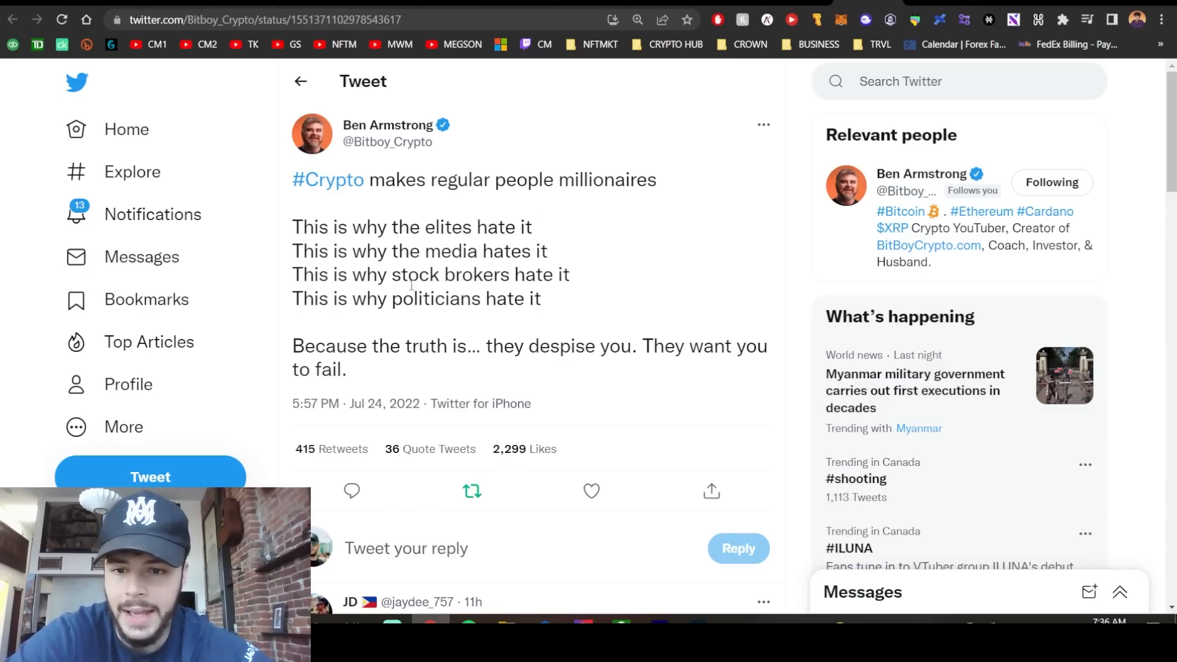
- Open the '#Crypto makes regular people millionaires' tweet and scroll down its detail page
double_click(438, 298)
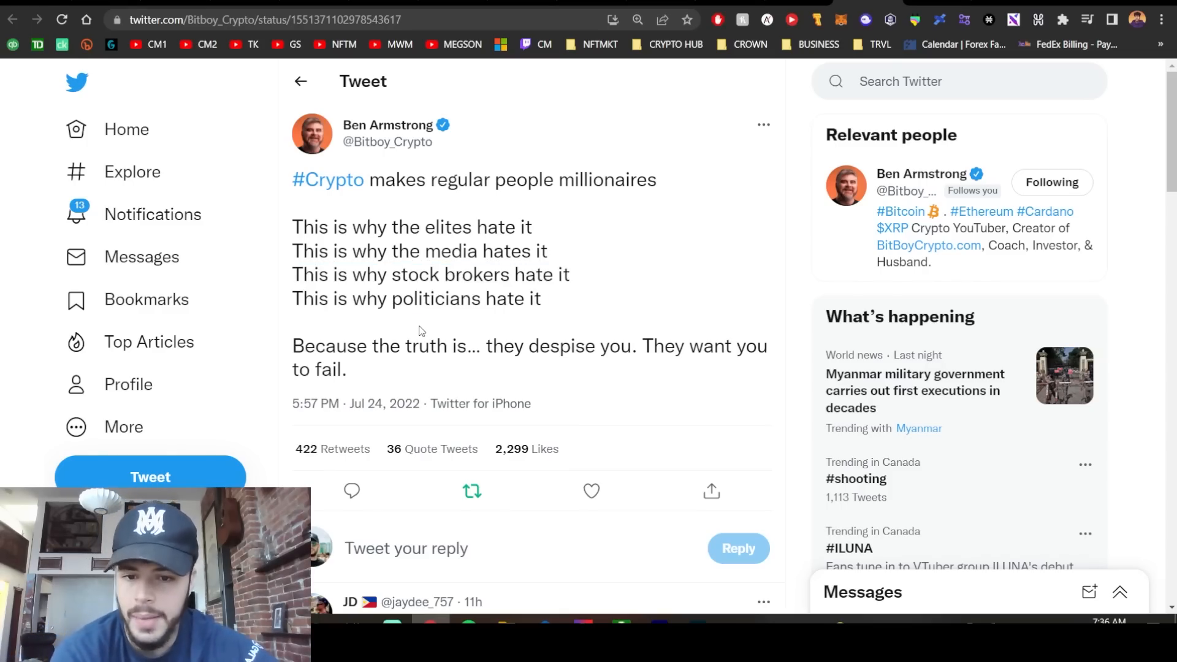
mouse_move(606, 378)
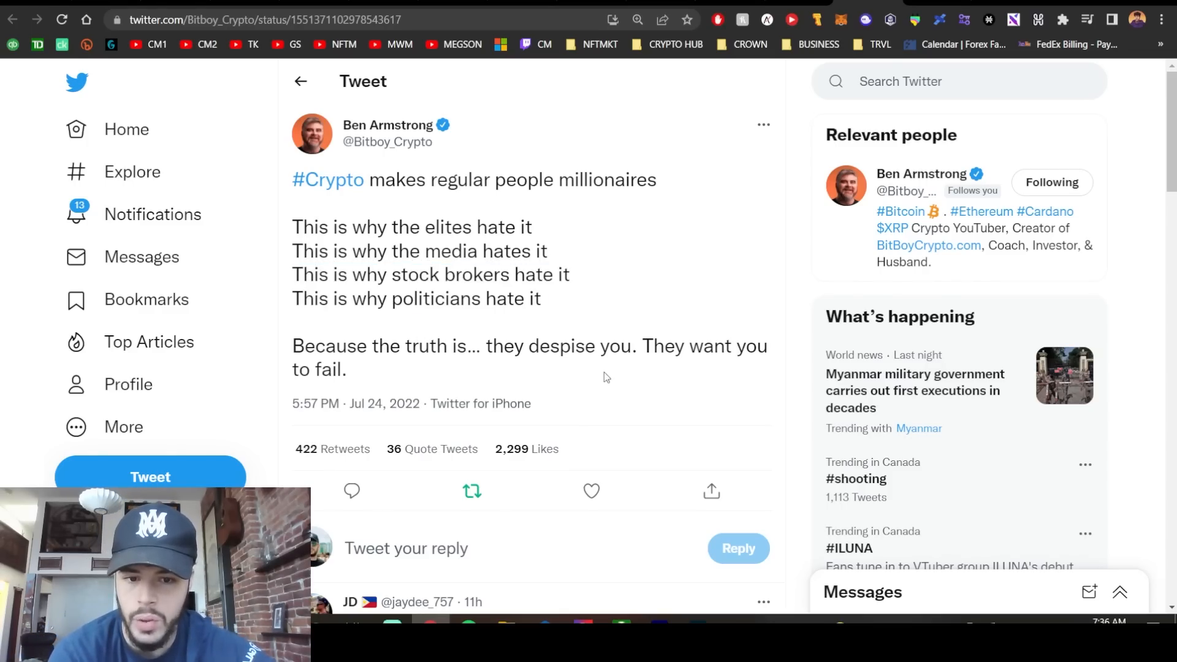
scroll(down, 3)
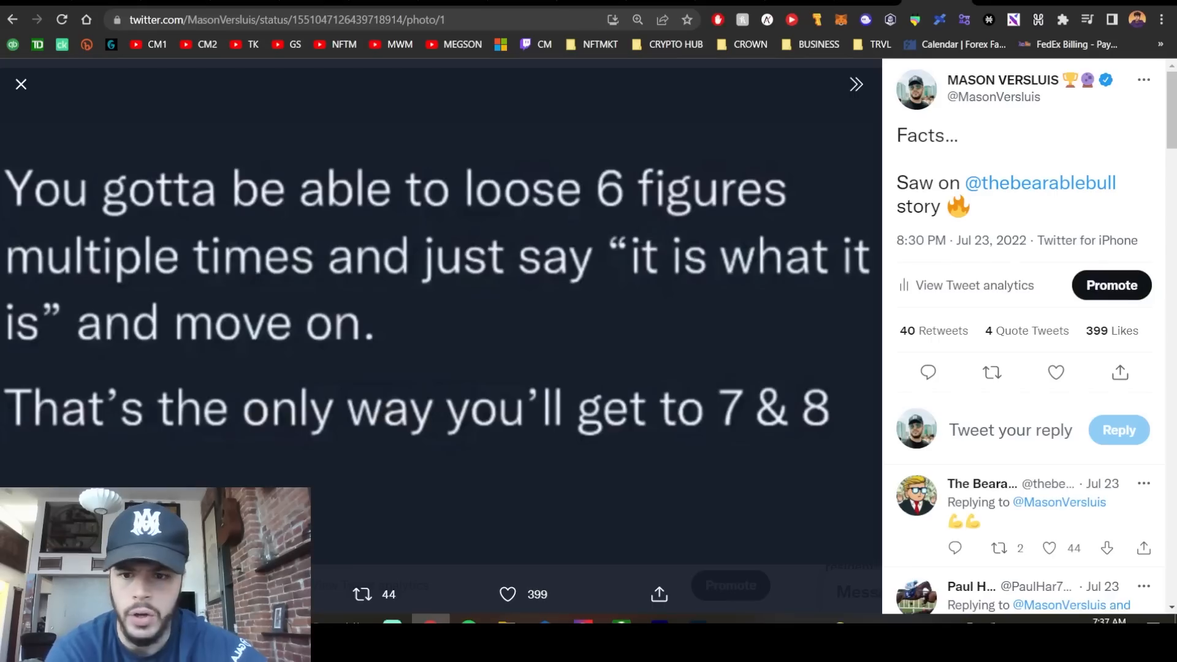
mouse_move(759, 233)
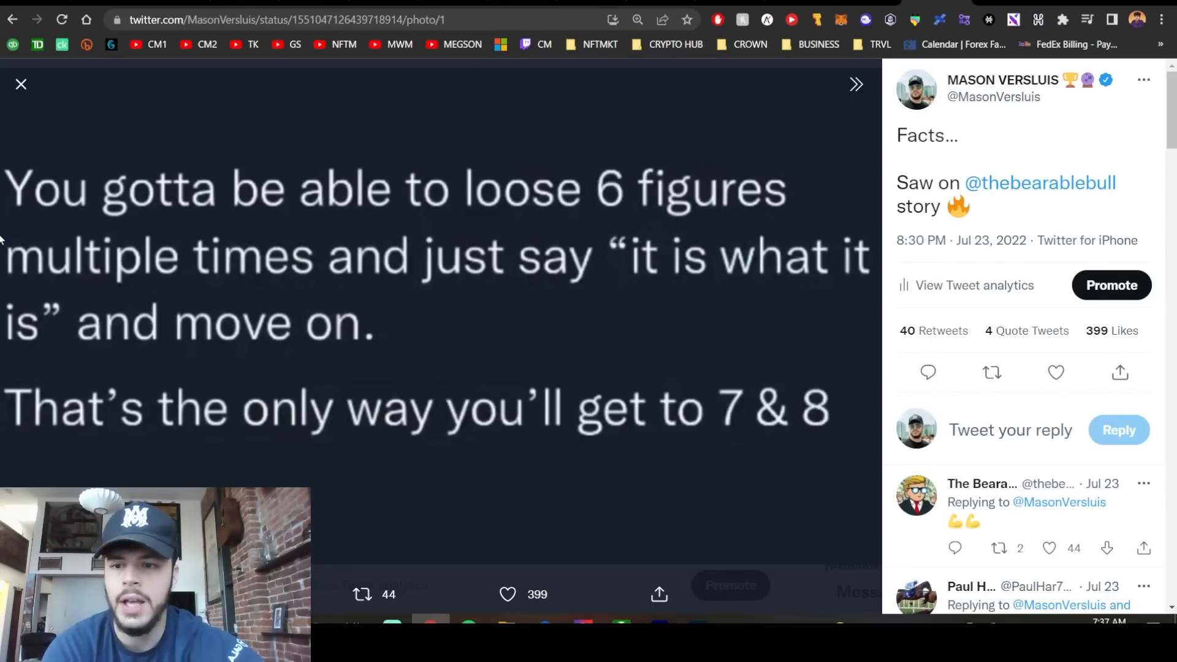
mouse_move(619, 288)
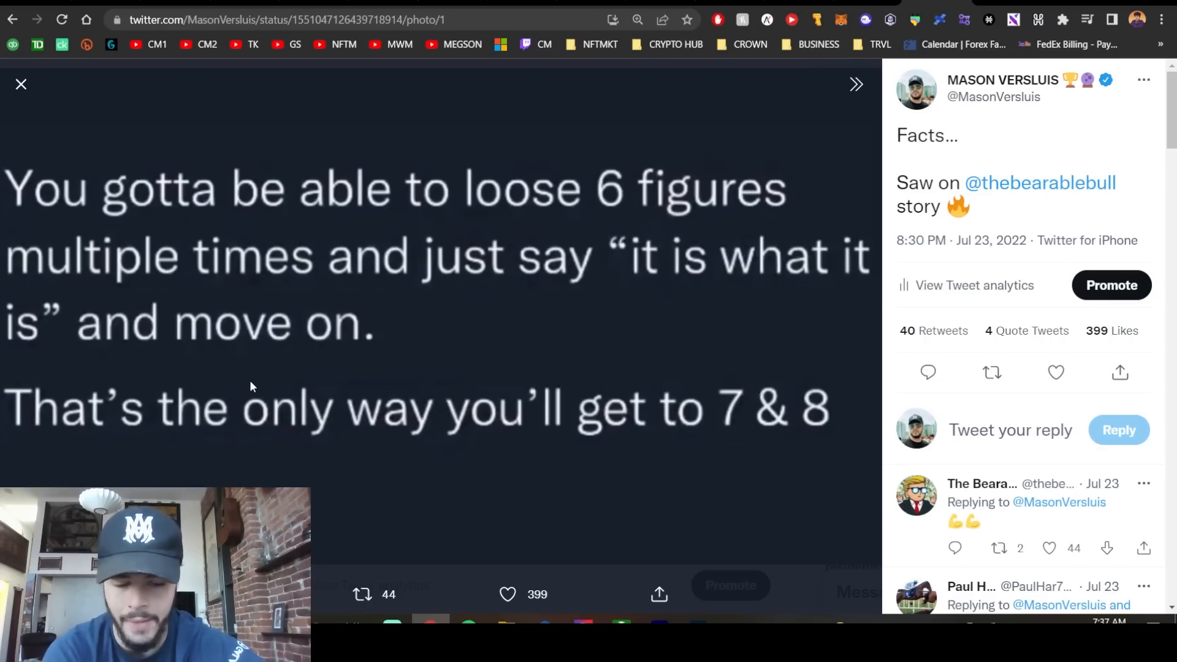
- Scroll down past the enlarged 'Facts…' photo to its 40 retweets and 399 likes
scroll(down, 3)
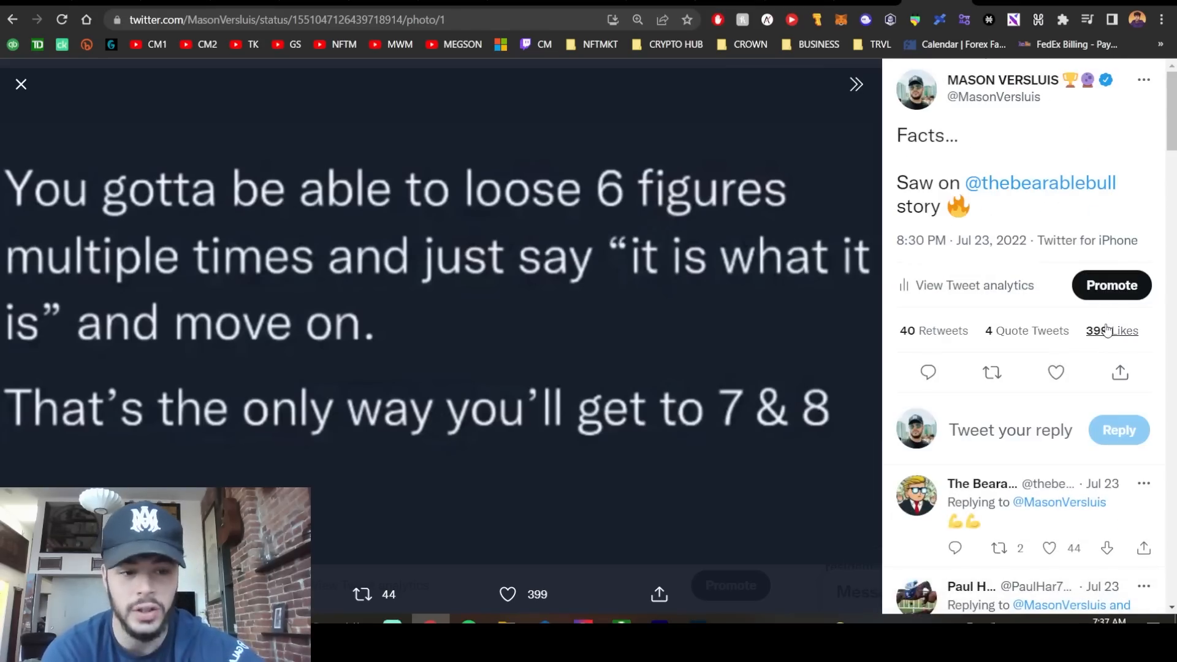
- Open the 399 Likes list on the 'Facts…' tweet and scroll through the liking accounts
click(1123, 330)
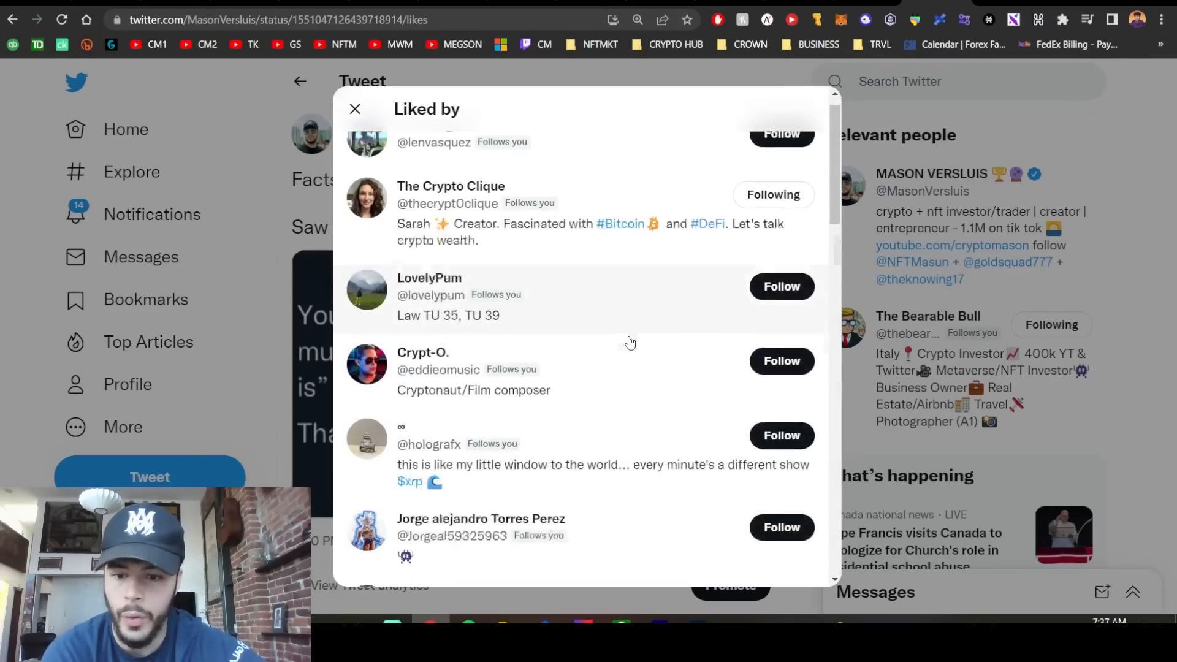
scroll(down, 3)
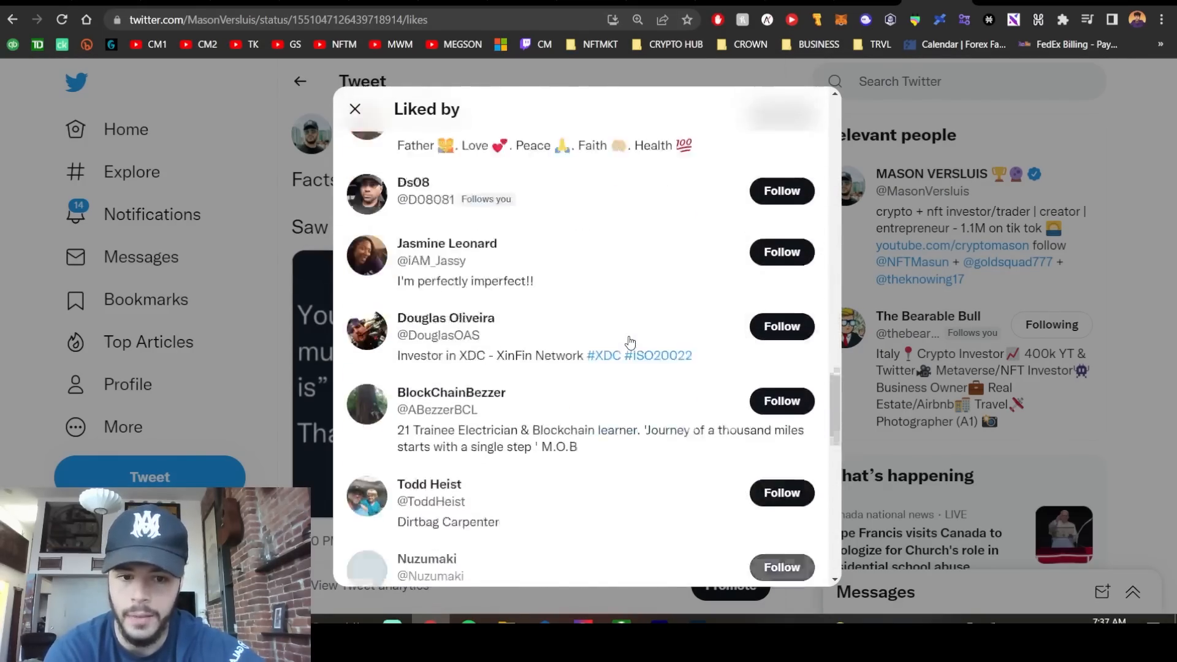
scroll(down, 3)
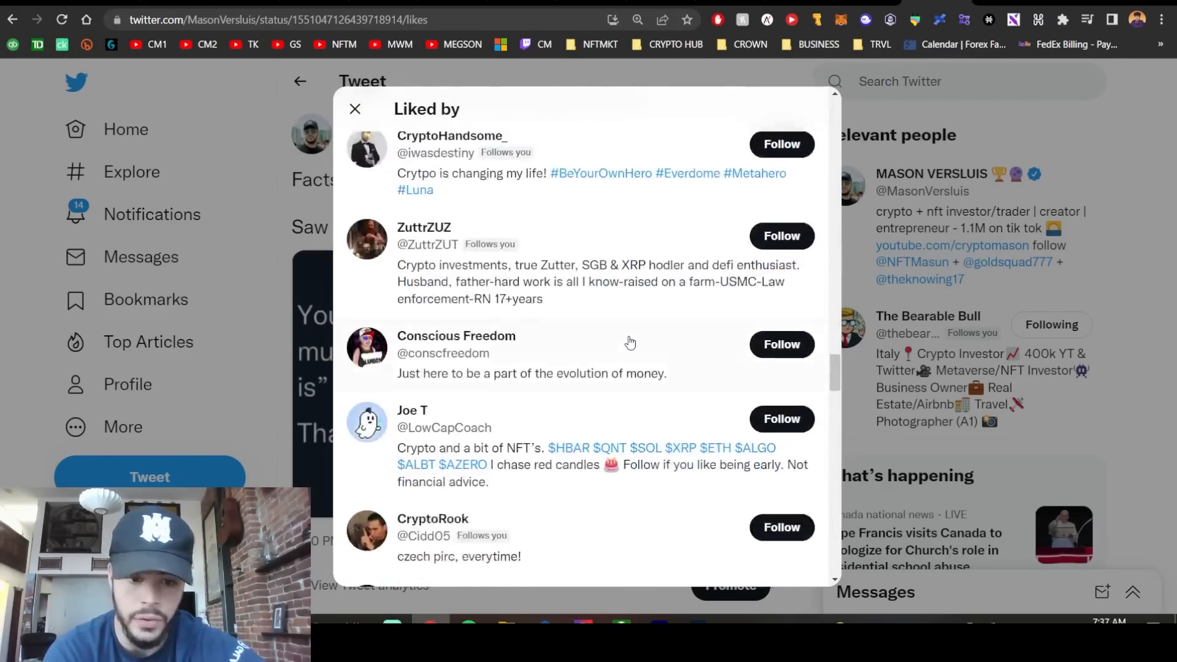
scroll(down, 3)
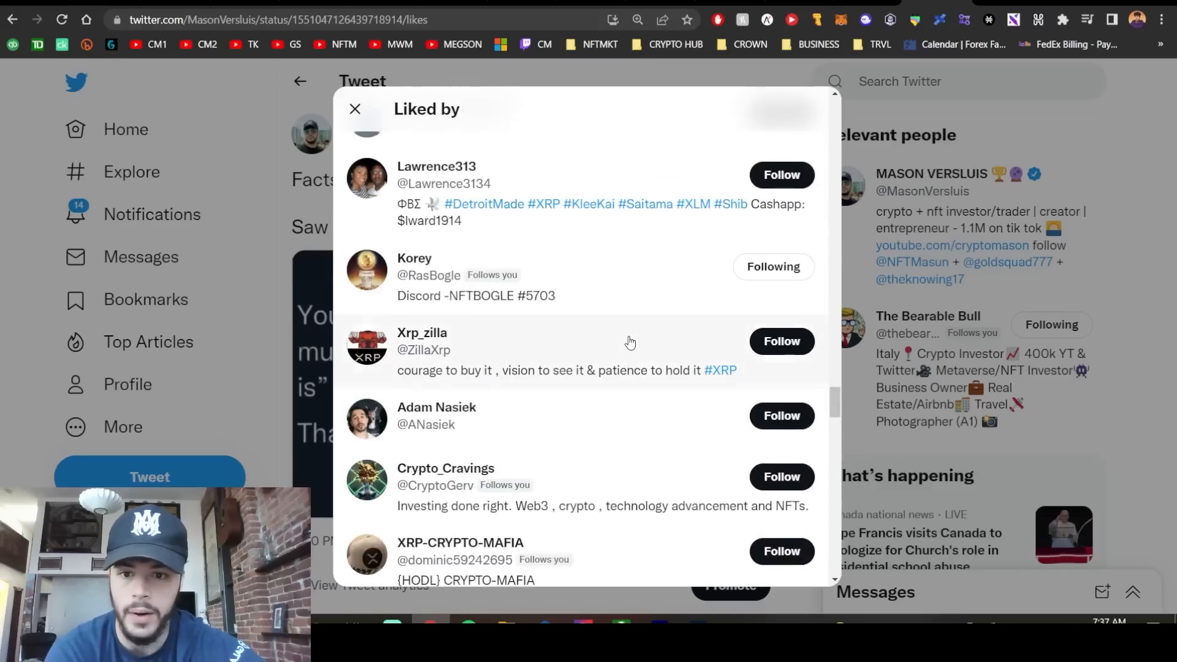
scroll(down, 3)
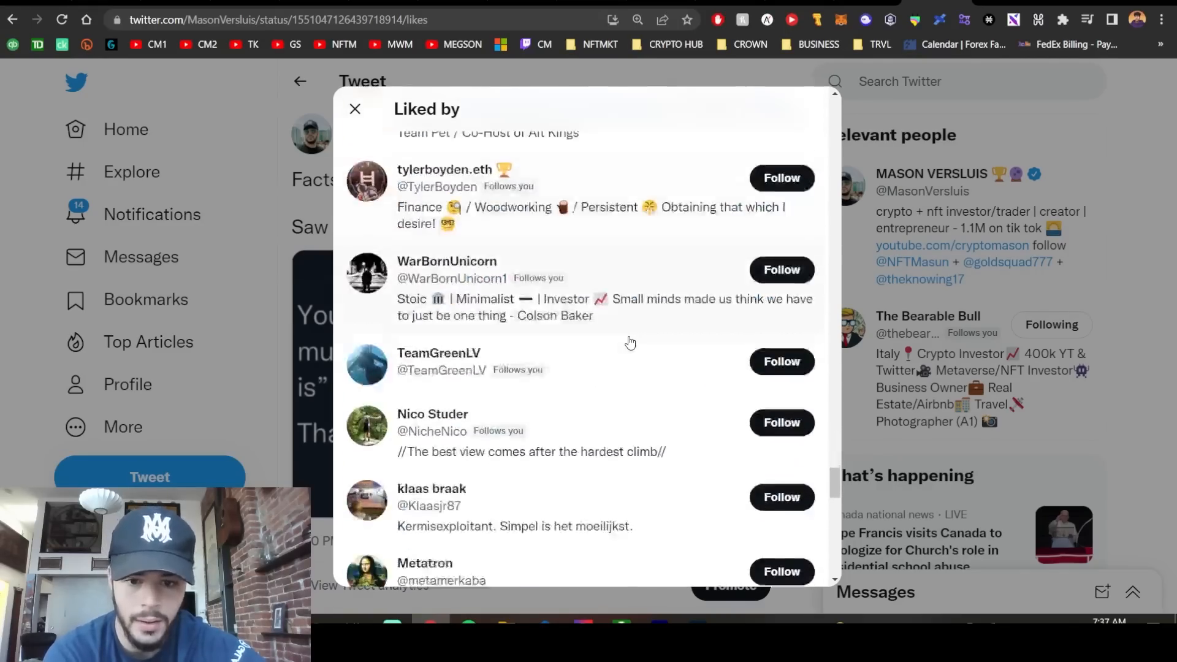
scroll(down, 3)
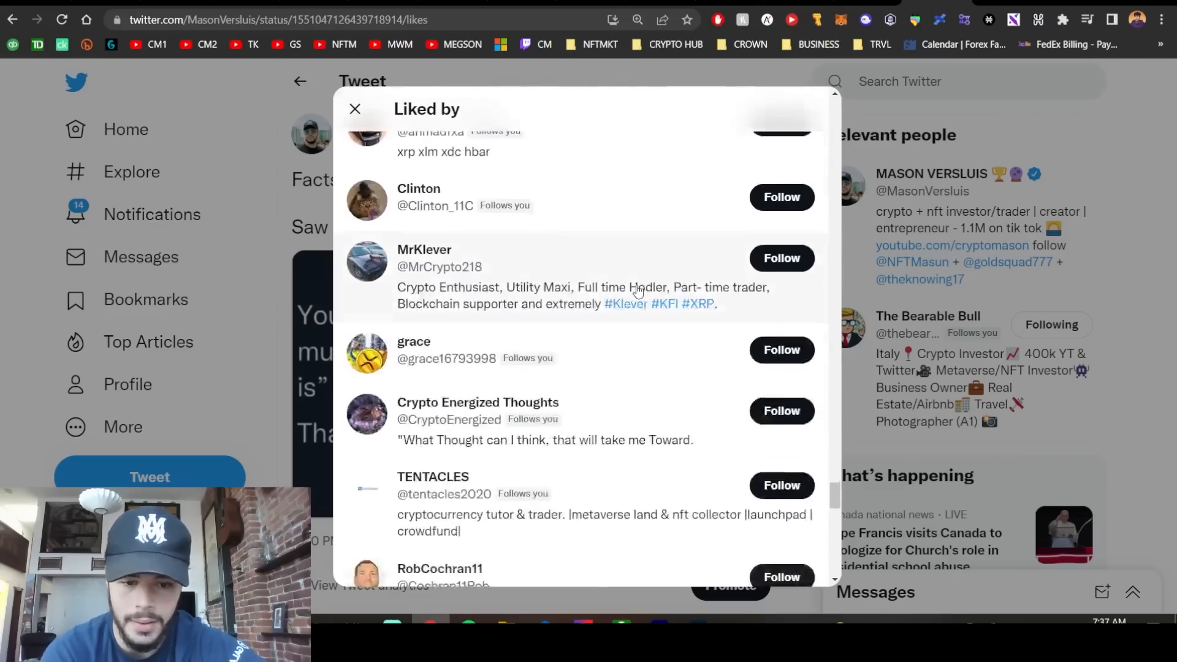
scroll(down, 3)
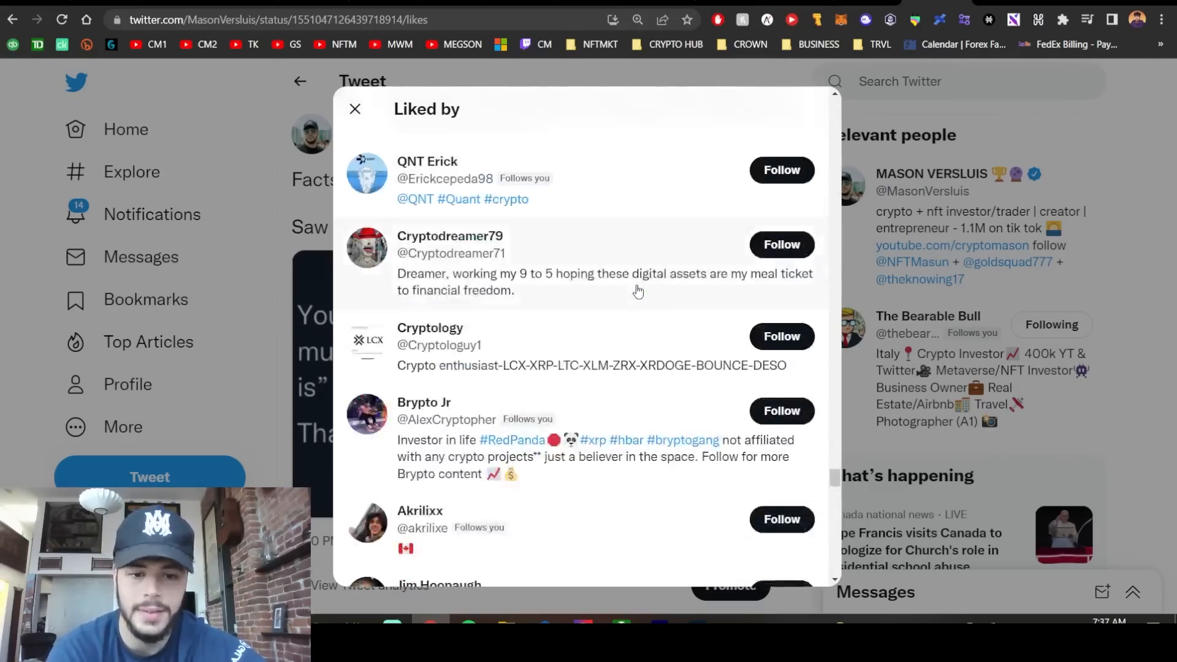
scroll(down, 3)
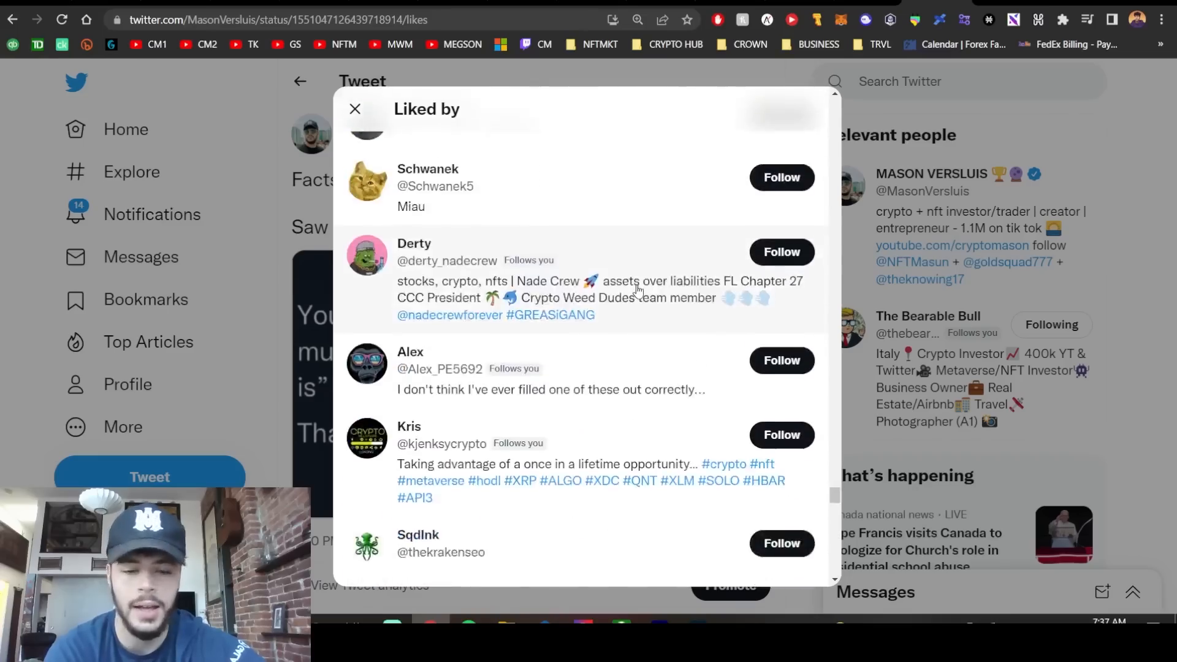
scroll(down, 3)
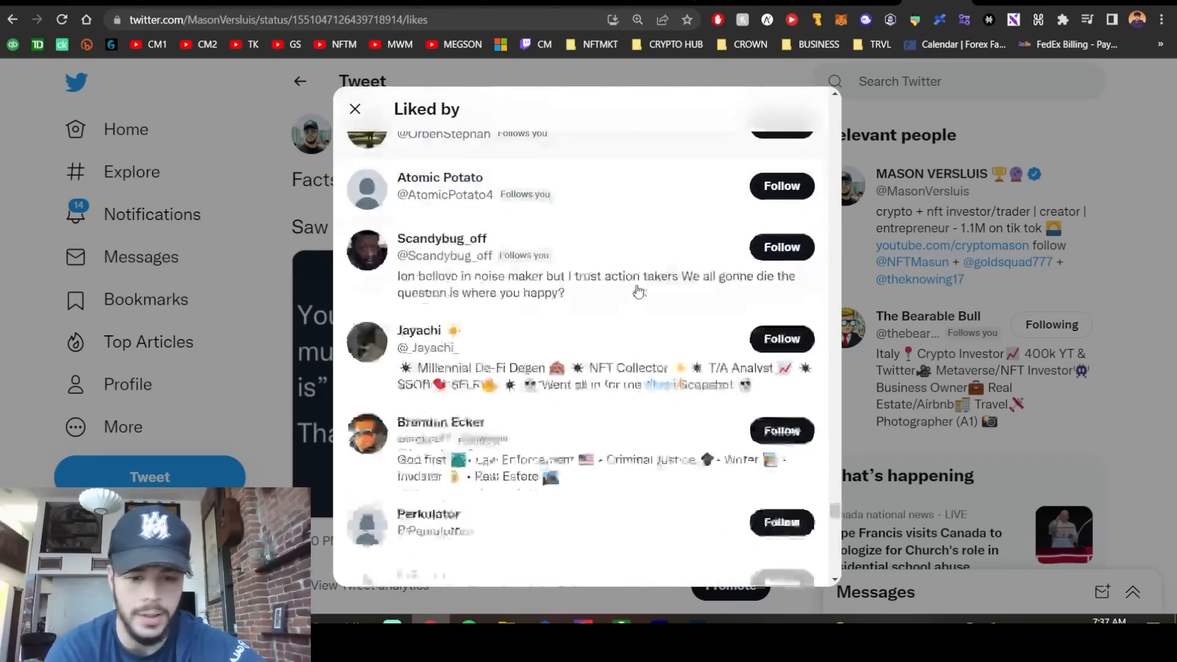
scroll(down, 3)
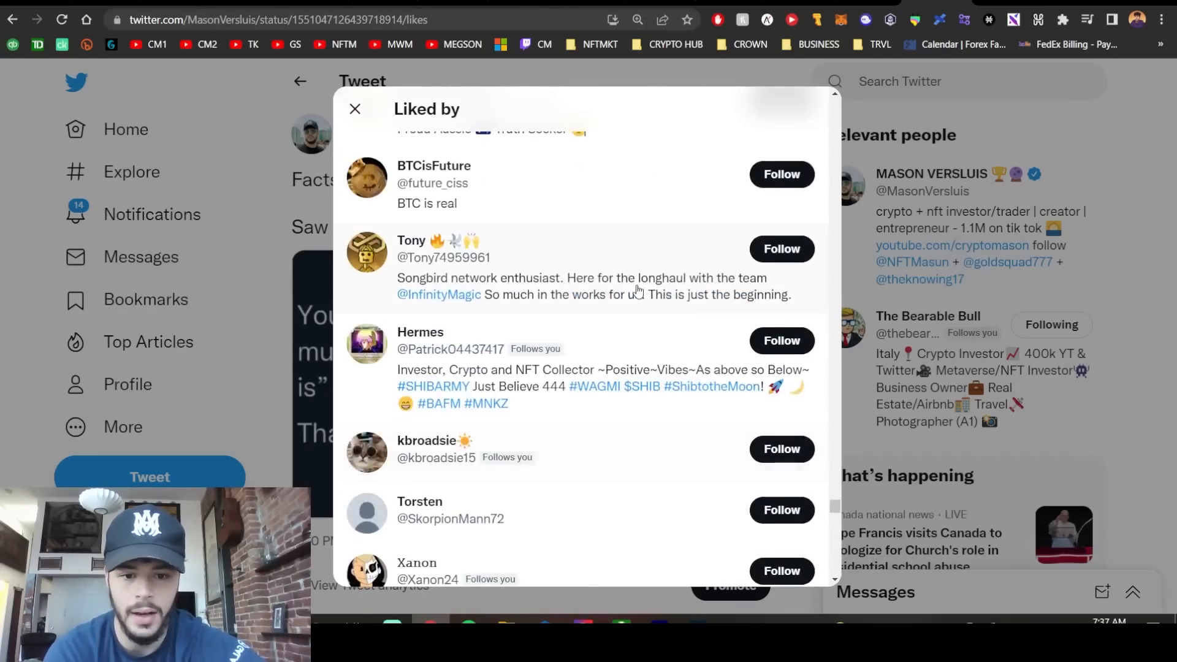
scroll(down, 3)
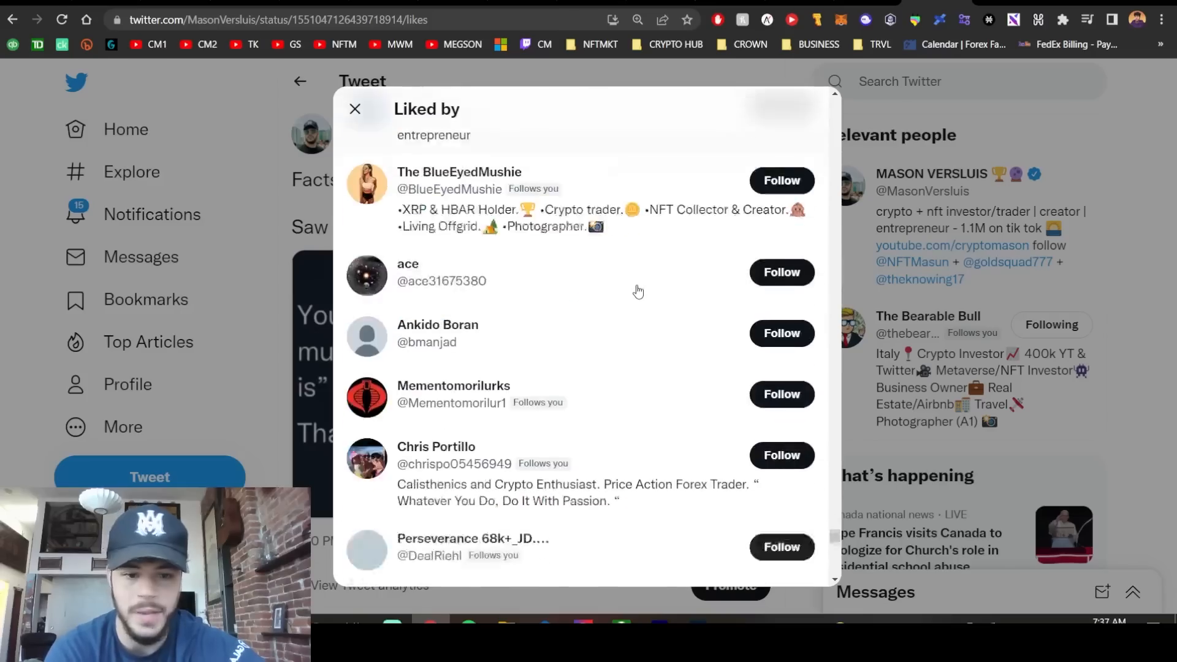
scroll(down, 3)
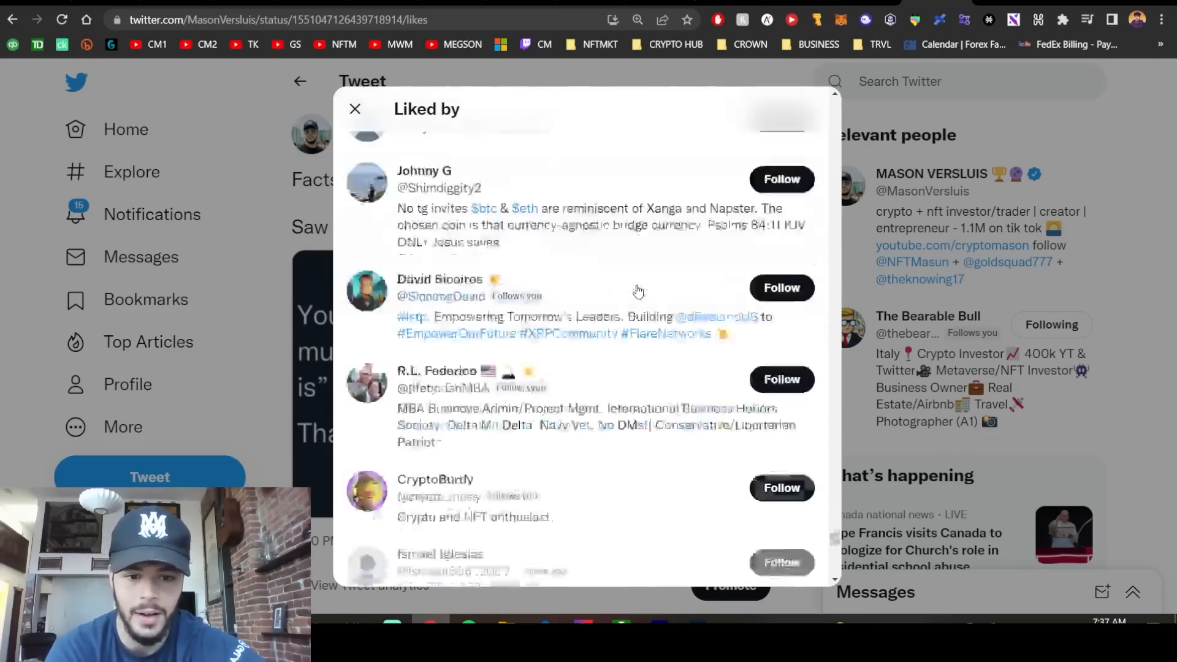
scroll(down, 3)
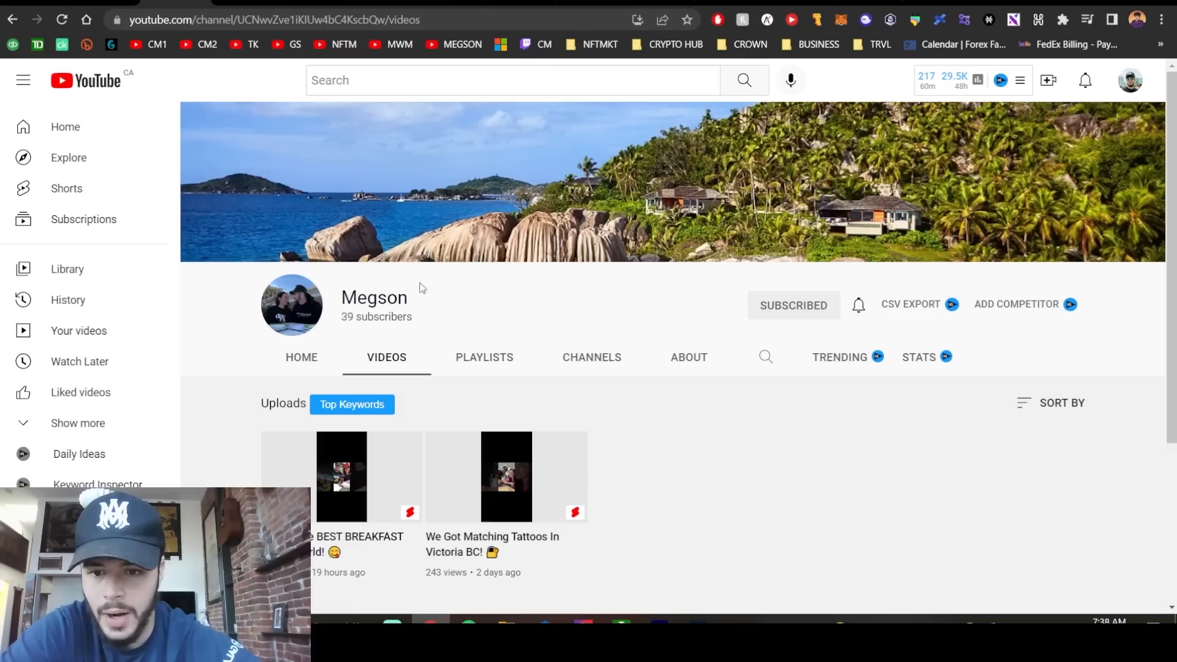
- Show the Megson channel's CHANNELS tab listing Crypto Mason and NFT Mason
click(591, 357)
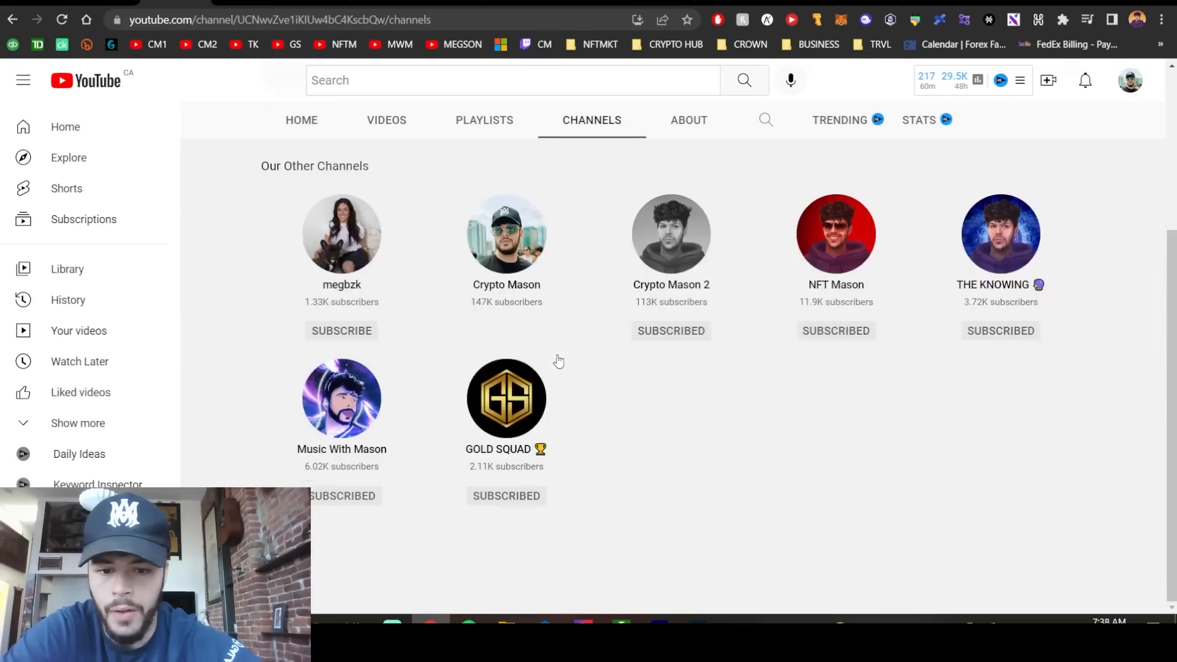
mouse_move(360, 207)
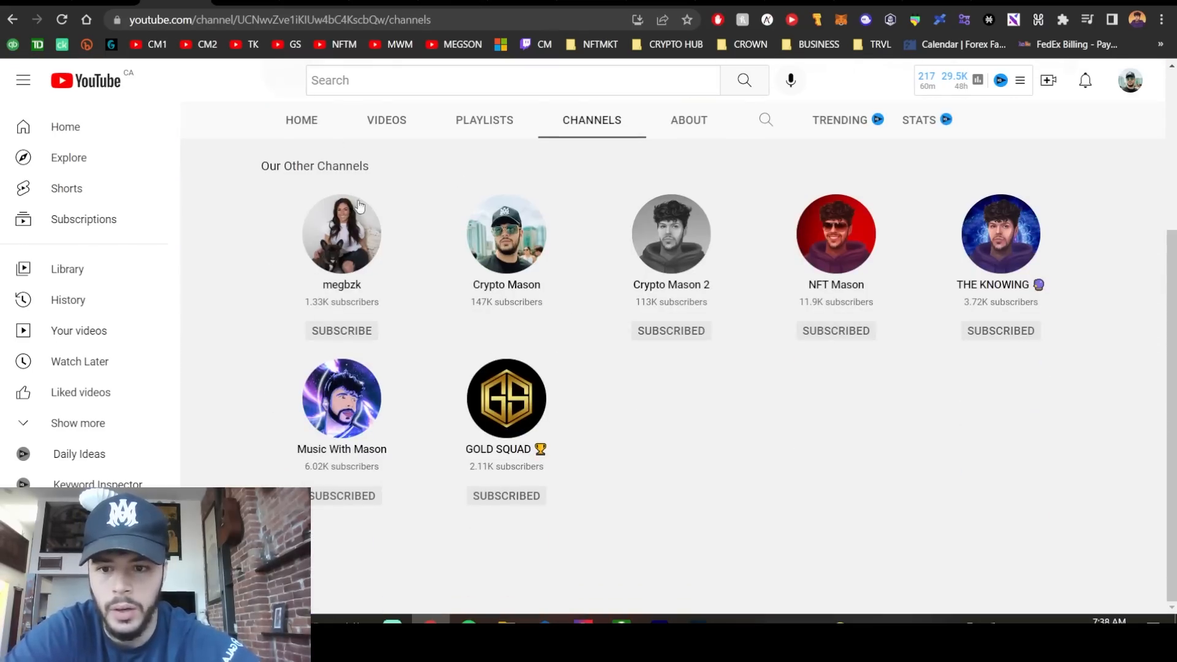
mouse_move(422, 264)
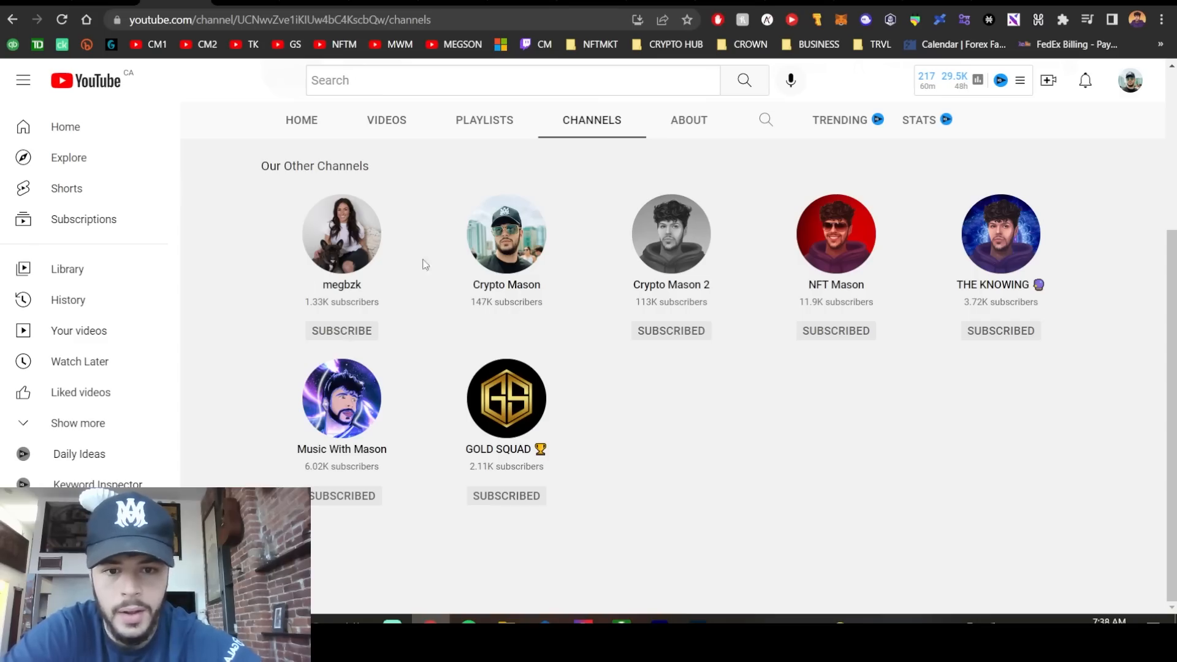